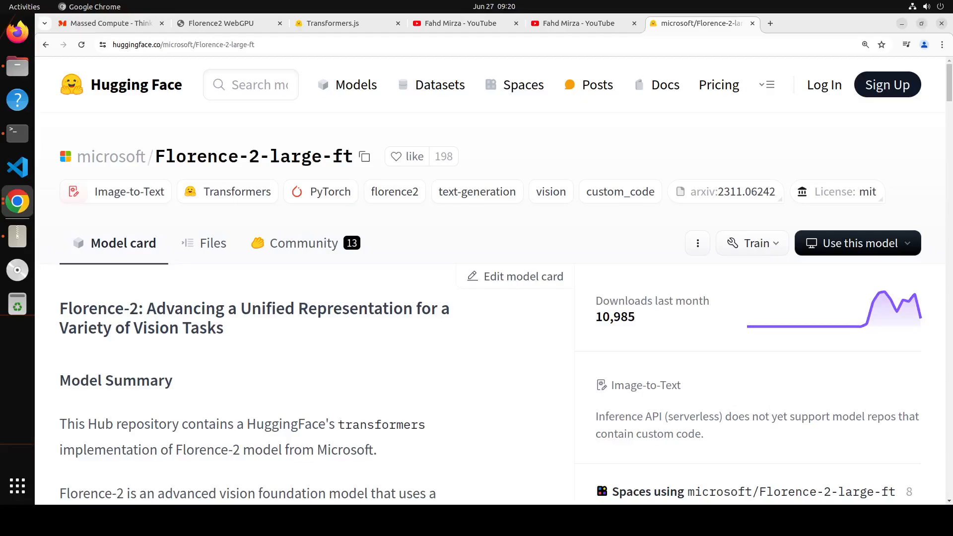
{"action": "mouse_move", "coordinate": [17, 201]}
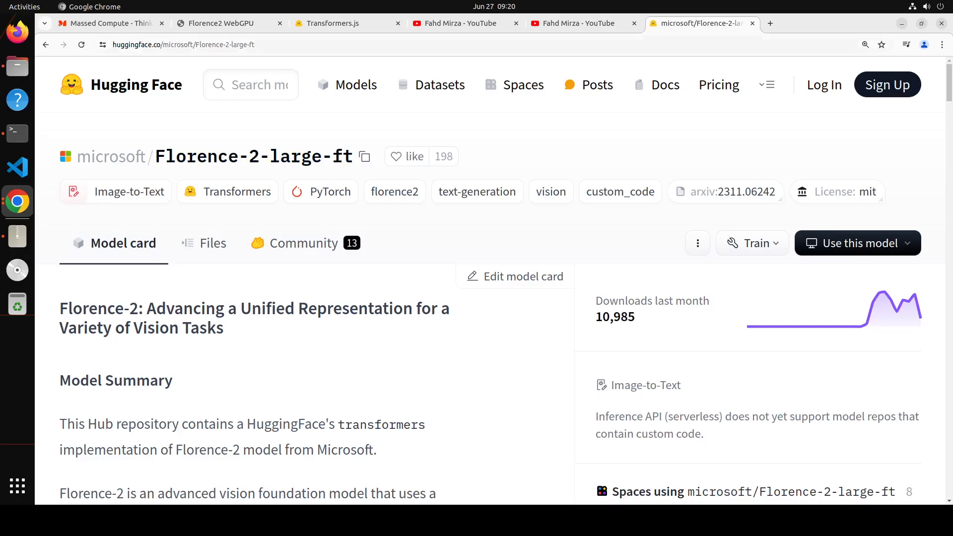
- Flip past the florence search results and model page tabs to Fahd Mirza's YouTube channel home
{"action": "left_click", "coordinate": [582, 22]}
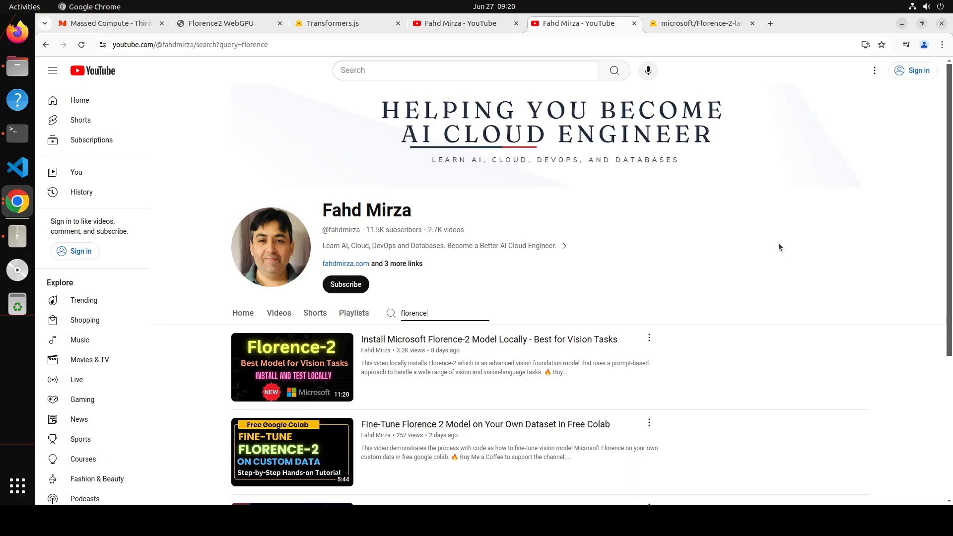
{"action": "mouse_move", "coordinate": [780, 203]}
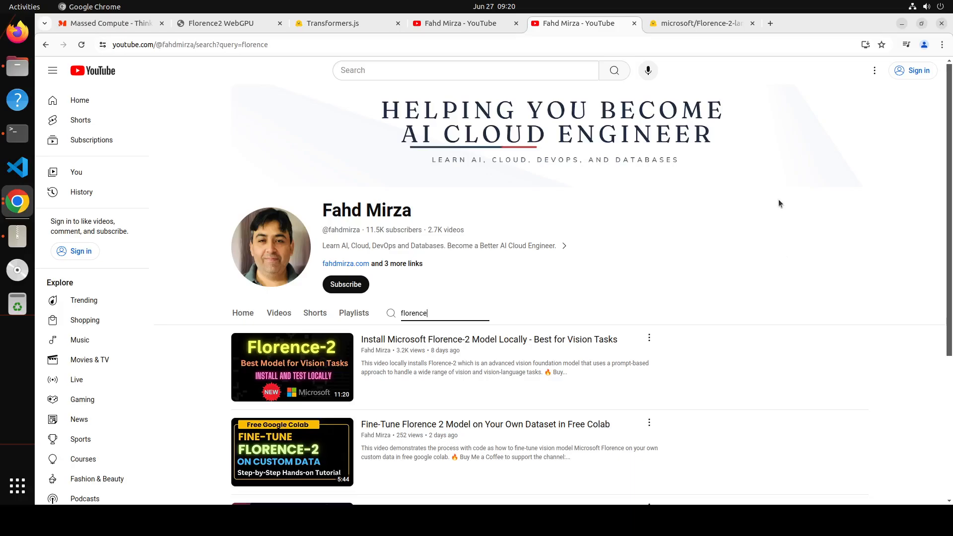
{"action": "left_click", "coordinate": [699, 23]}
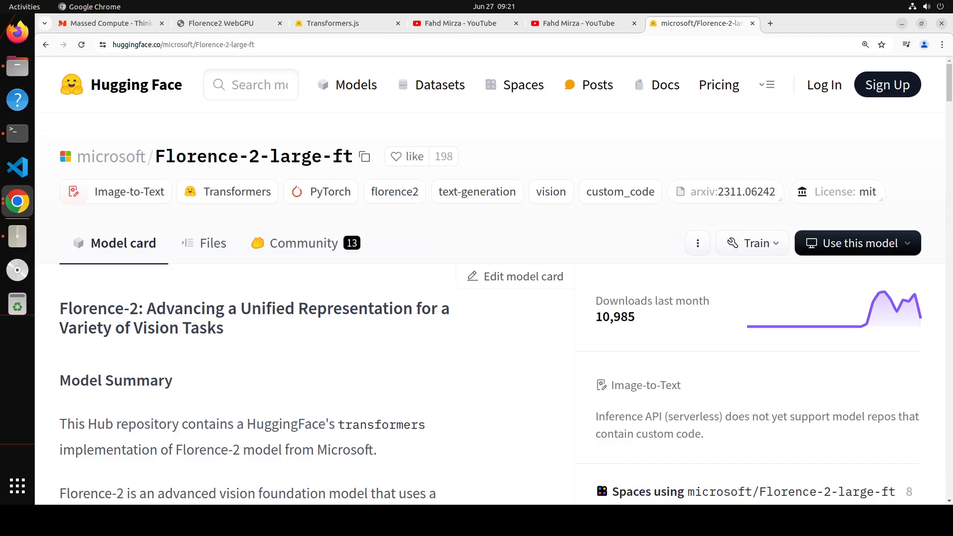
{"action": "mouse_move", "coordinate": [458, 105]}
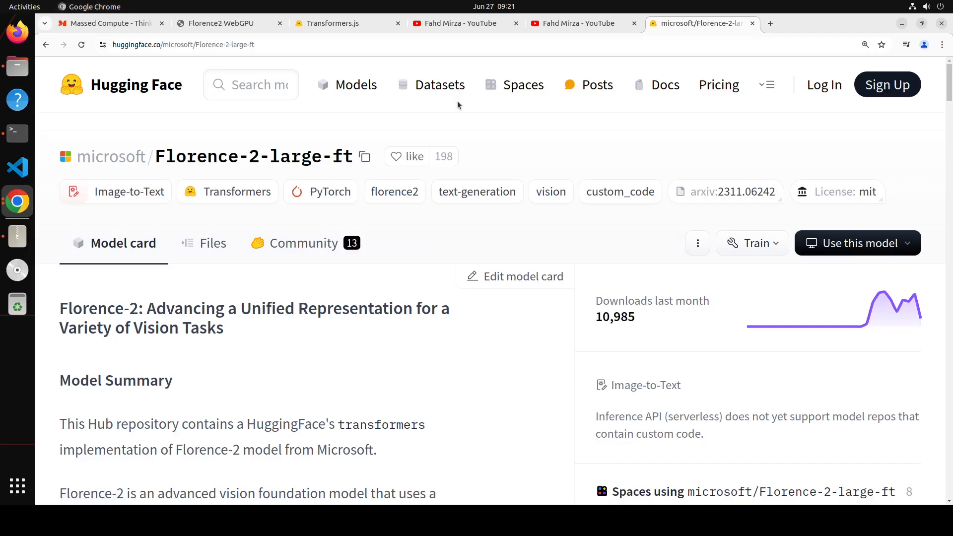
{"action": "left_click", "coordinate": [458, 23]}
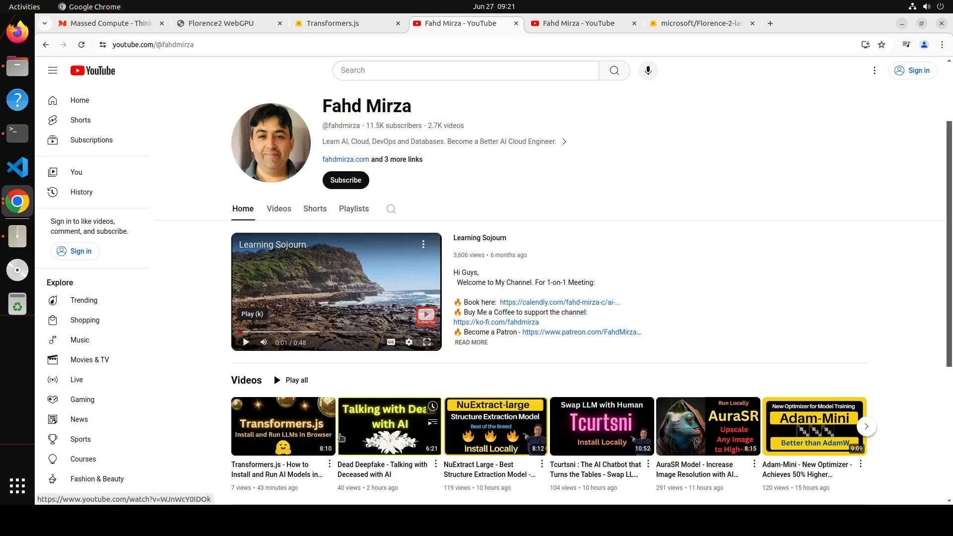
{"action": "mouse_move", "coordinate": [185, 421]}
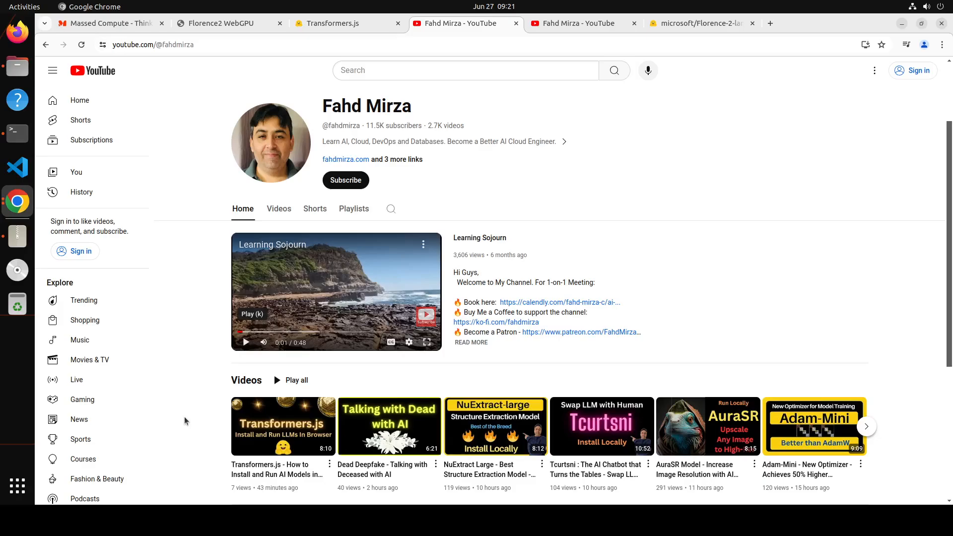
{"action": "mouse_move", "coordinate": [189, 415]}
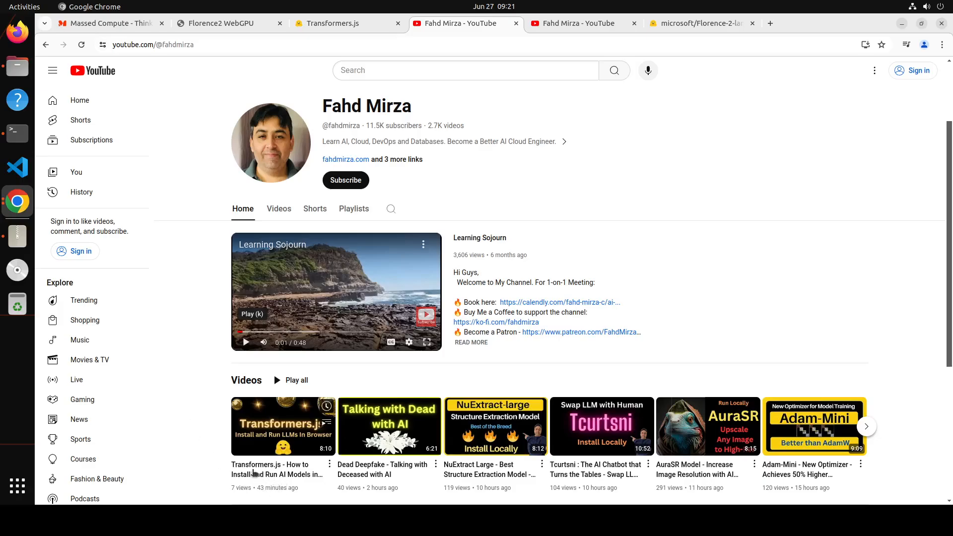
{"action": "mouse_move", "coordinate": [200, 407]}
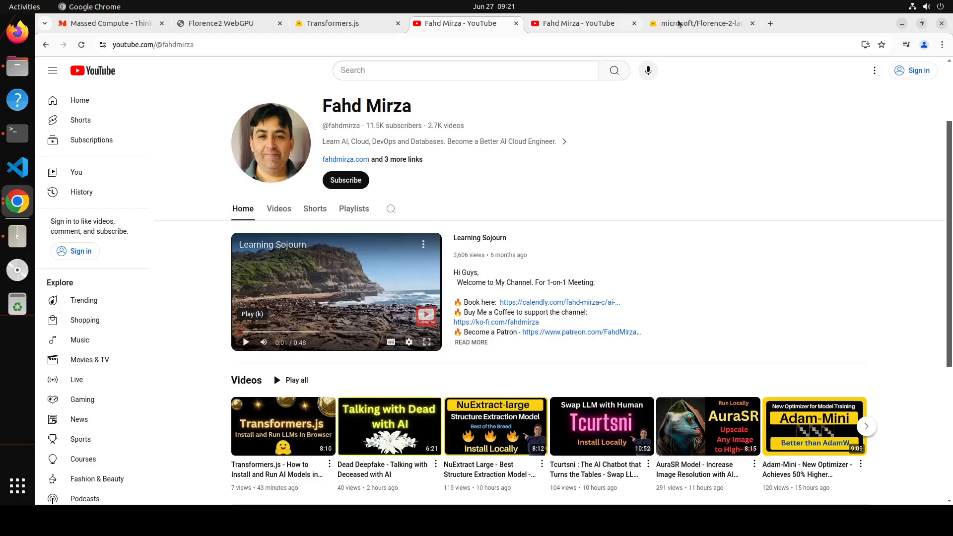
- Switch to the Hugging Face Transformers.js documentation home page
{"action": "left_click", "coordinate": [333, 23]}
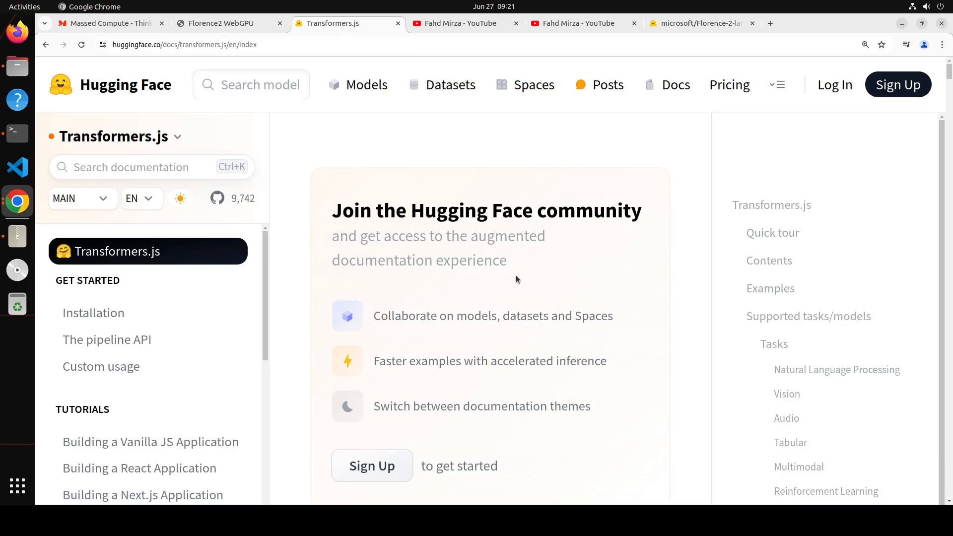
{"action": "mouse_move", "coordinate": [532, 173]}
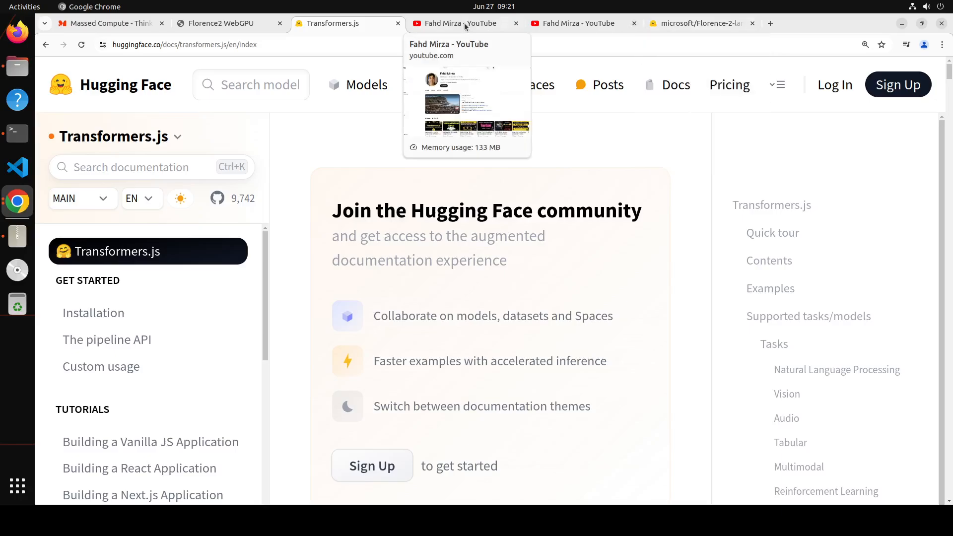
- Revisit the YouTube channel home, then return to the microsoft/Florence-2-large-ft model card
{"action": "left_click", "coordinate": [461, 22]}
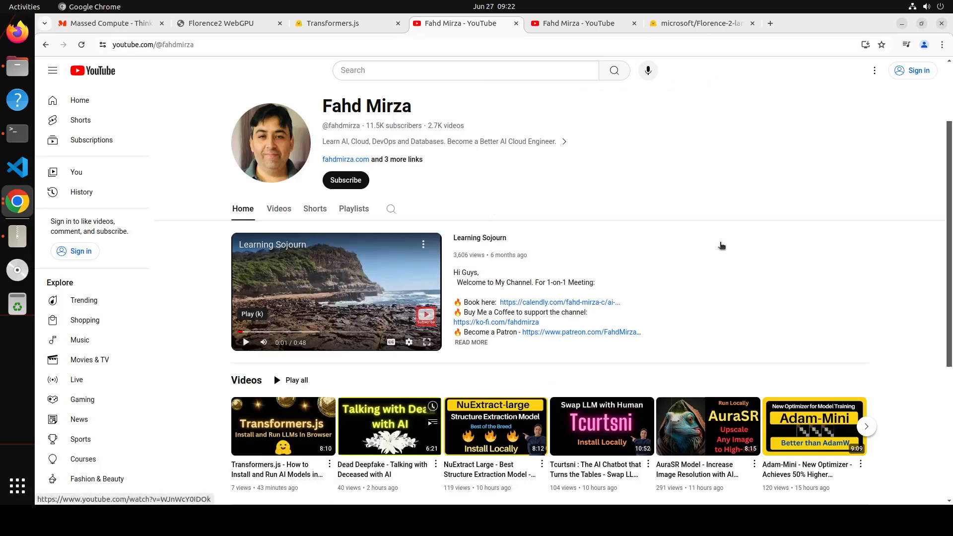
{"action": "mouse_move", "coordinate": [675, 238]}
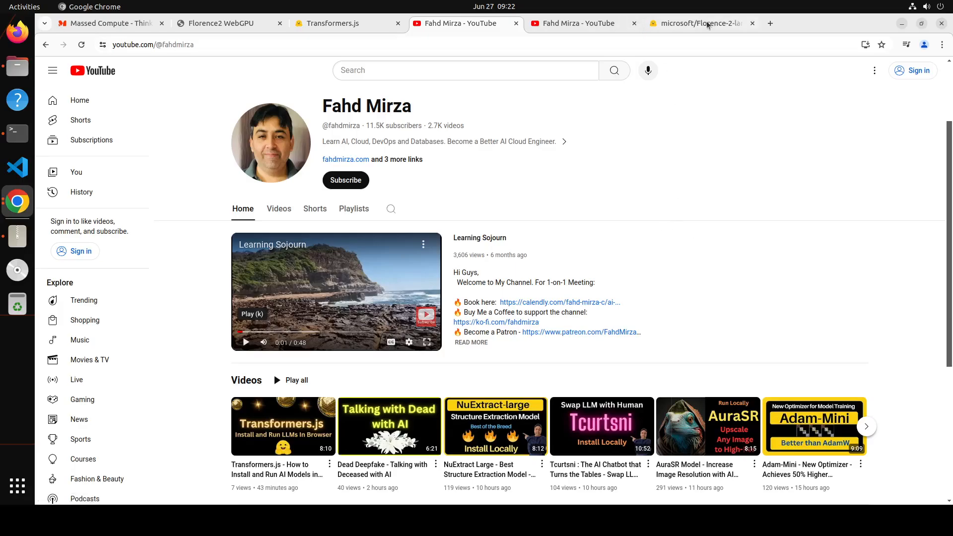
{"action": "left_click", "coordinate": [697, 23]}
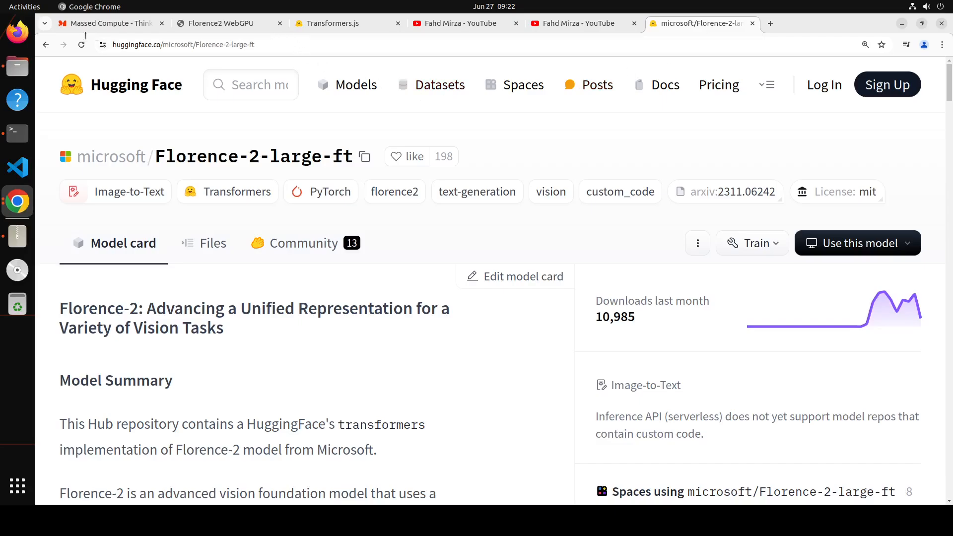
{"action": "left_click", "coordinate": [110, 23]}
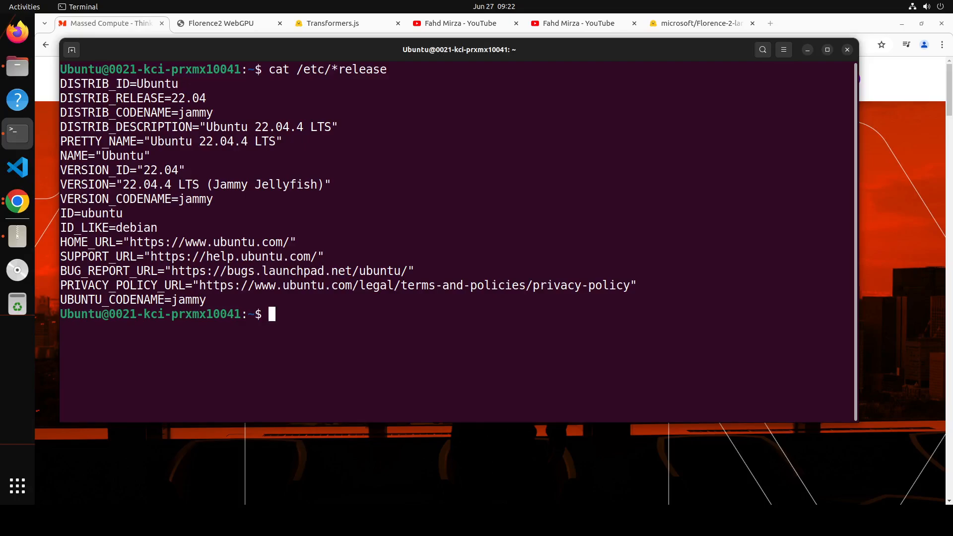
{"action": "mouse_move", "coordinate": [326, 356]}
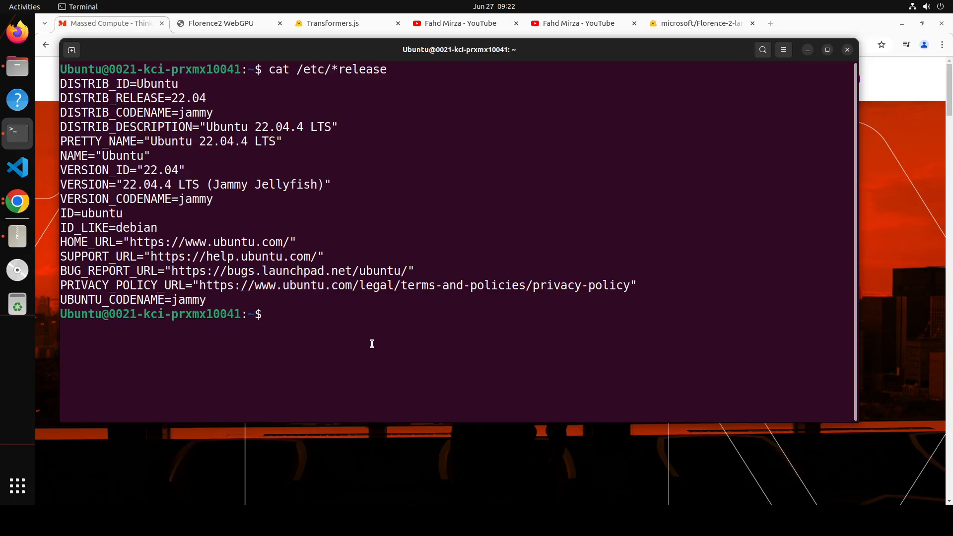
- Clear the terminal screen and run nvidia-smi to check the GPU
{"action": "type", "text": "clear"}
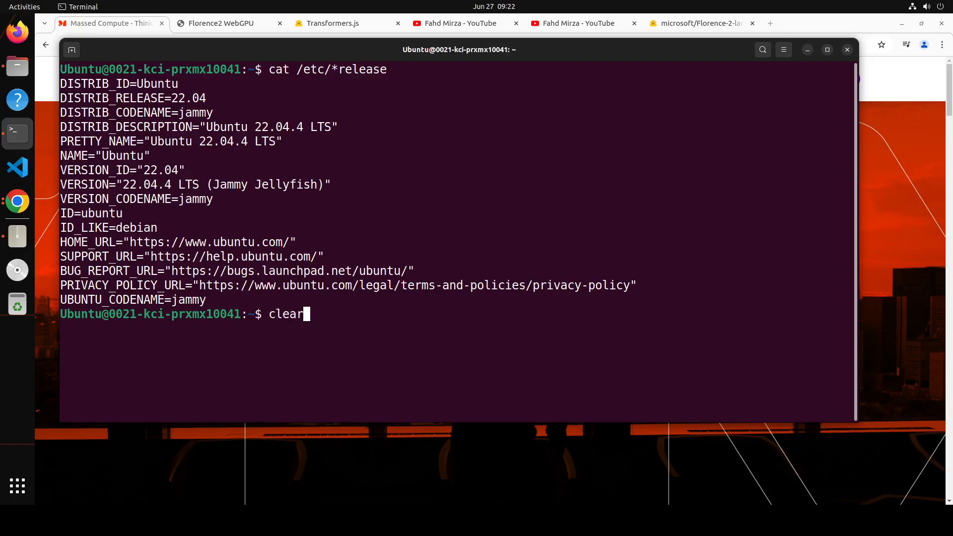
{"action": "key", "text": "Return"}
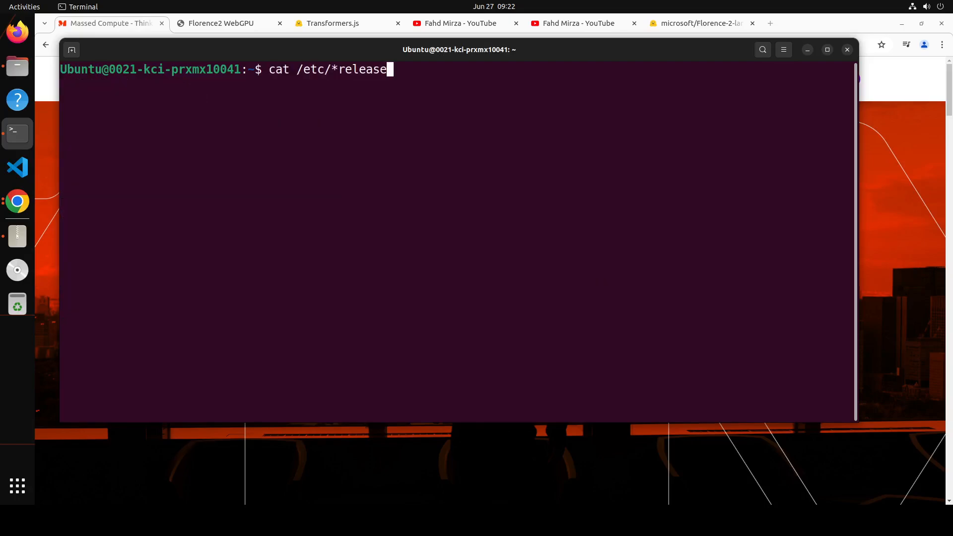
{"action": "type", "text": "nvidia-smi"}
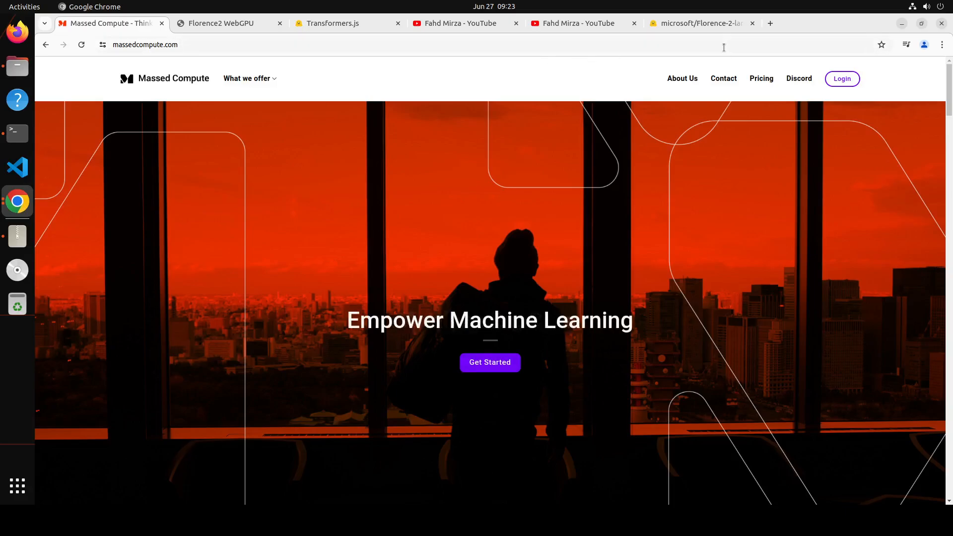
- In a new tab visit chrome://flags/#enable-unsafe-webgpu, enable it, then go to #enable-vulkan
{"action": "left_click", "coordinate": [771, 23]}
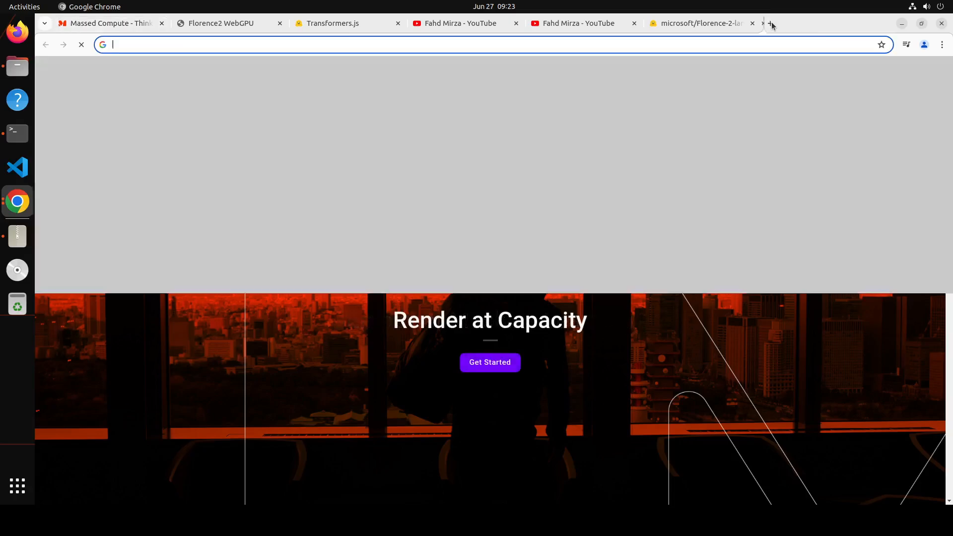
{"action": "left_click", "coordinate": [770, 23]}
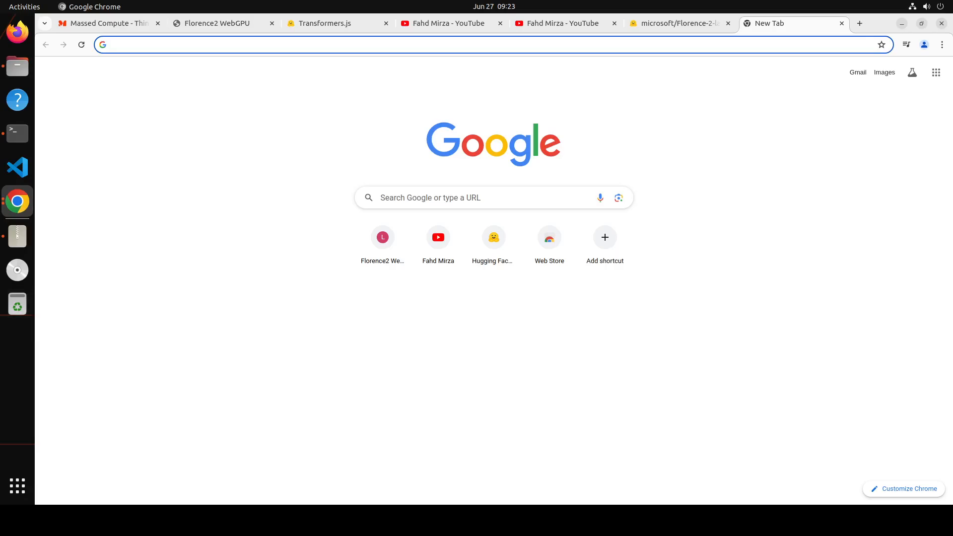
{"action": "type", "text": "chrome://flags/#enable-unsafe-webgpu"}
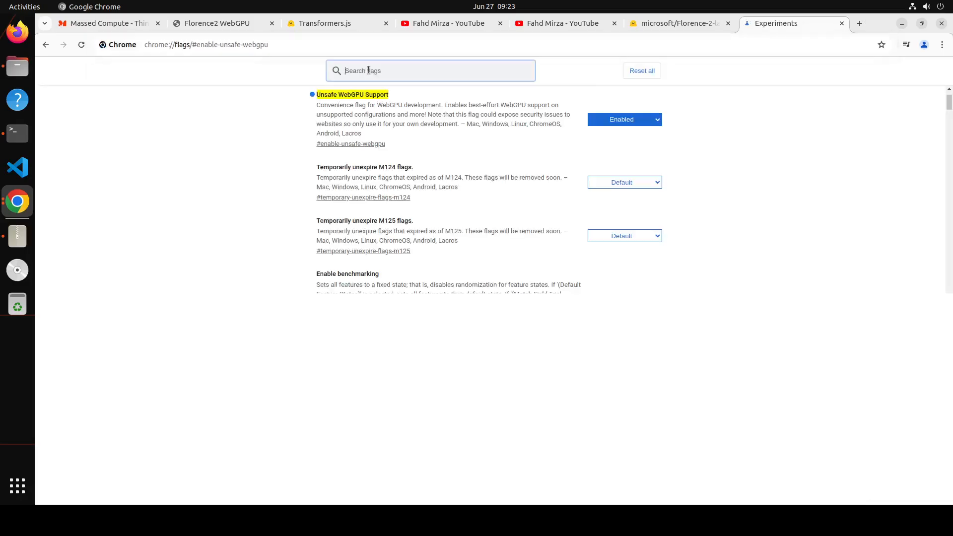
{"action": "scroll", "scroll_direction": "down", "scroll_amount": 3}
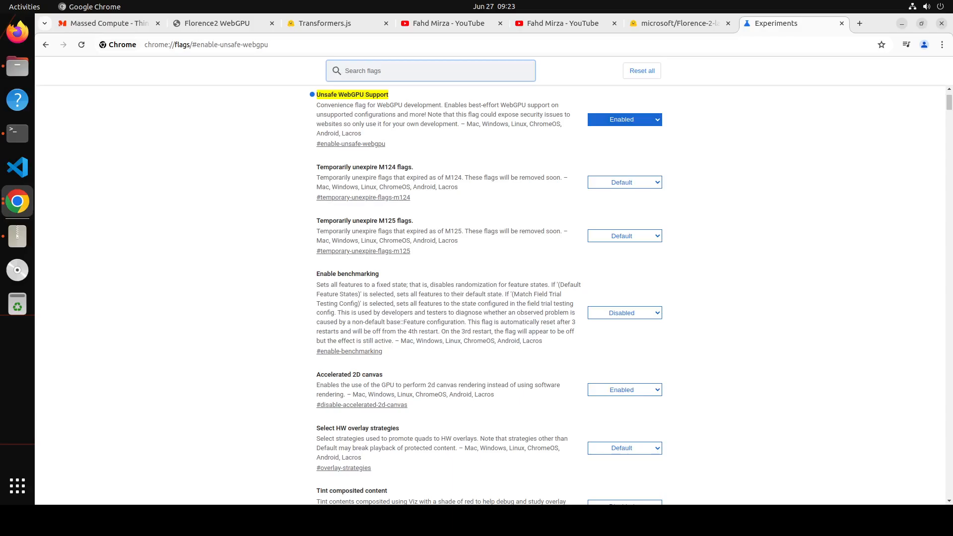
{"action": "left_click", "coordinate": [212, 45]}
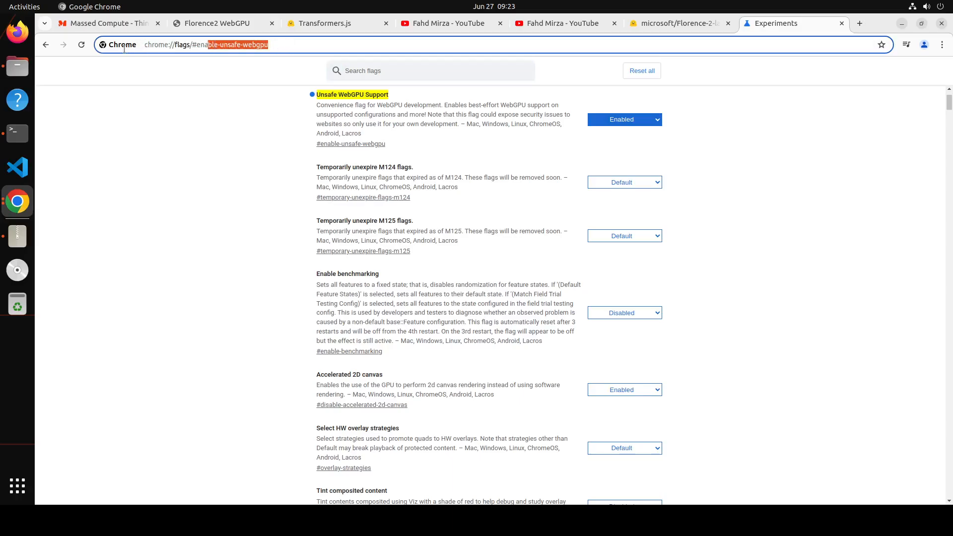
{"action": "type", "text": "chrome://flags/#enable-vulkan"}
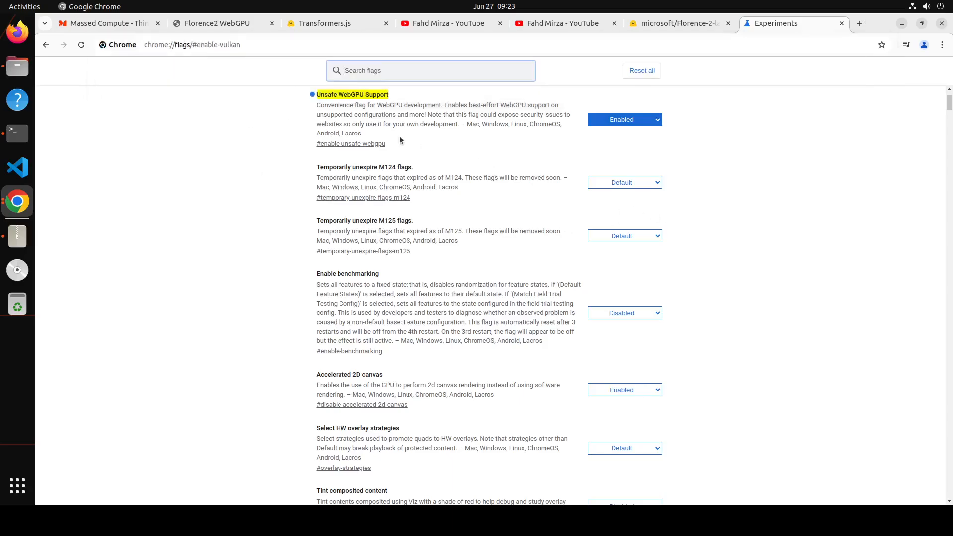
- Set the Vulkan flag to Enabled and zoom the flags page larger via the Chrome menu
{"action": "left_click", "coordinate": [191, 45]}
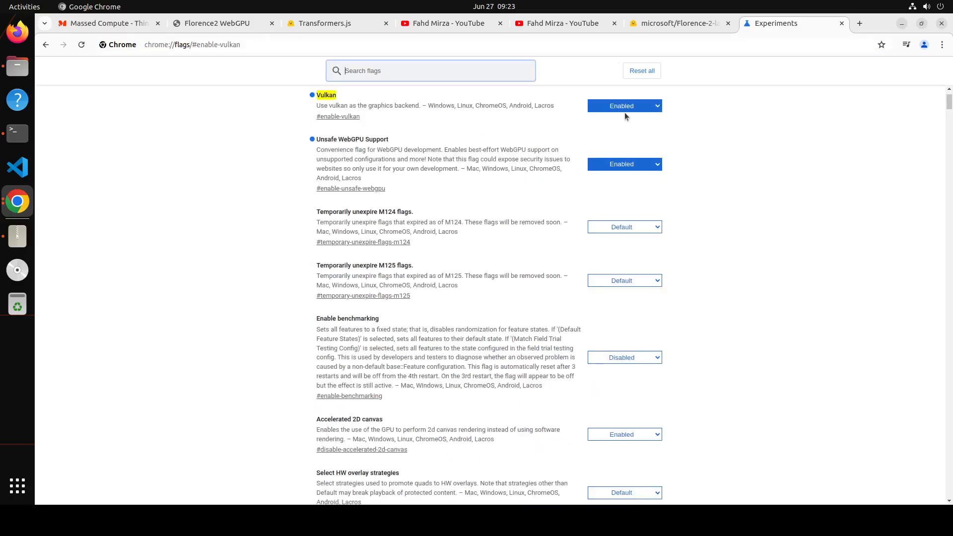
{"action": "mouse_move", "coordinate": [82, 261]}
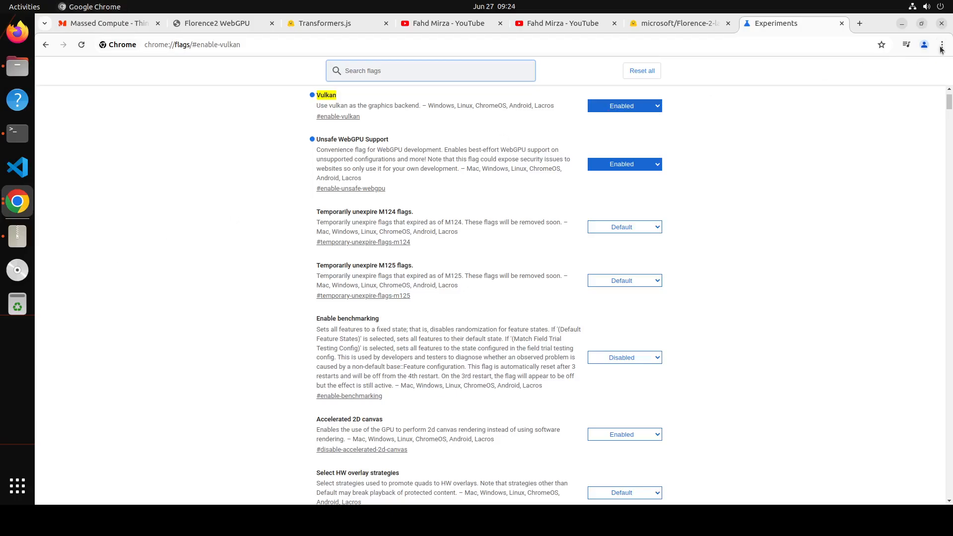
{"action": "left_click", "coordinate": [914, 242]}
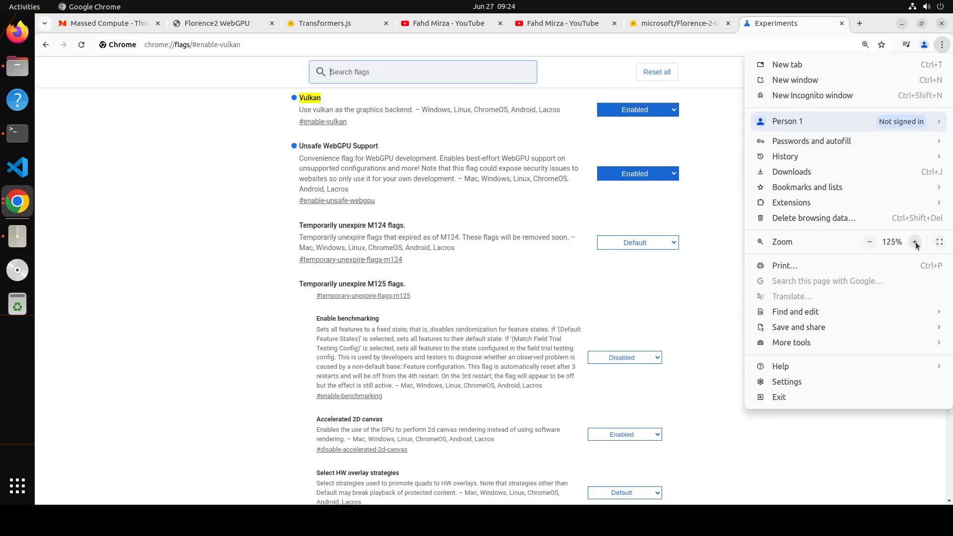
{"action": "left_click", "coordinate": [915, 244]}
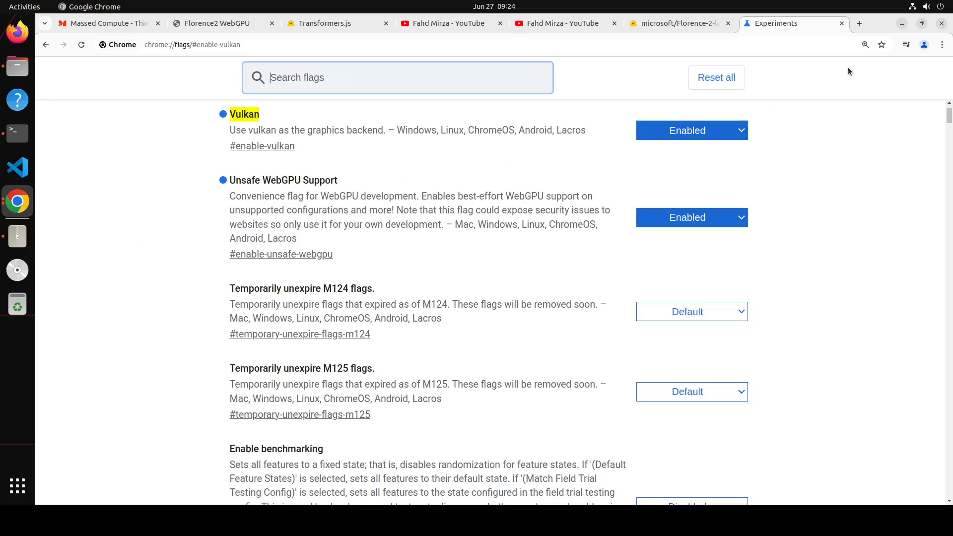
{"action": "mouse_move", "coordinate": [795, 23]}
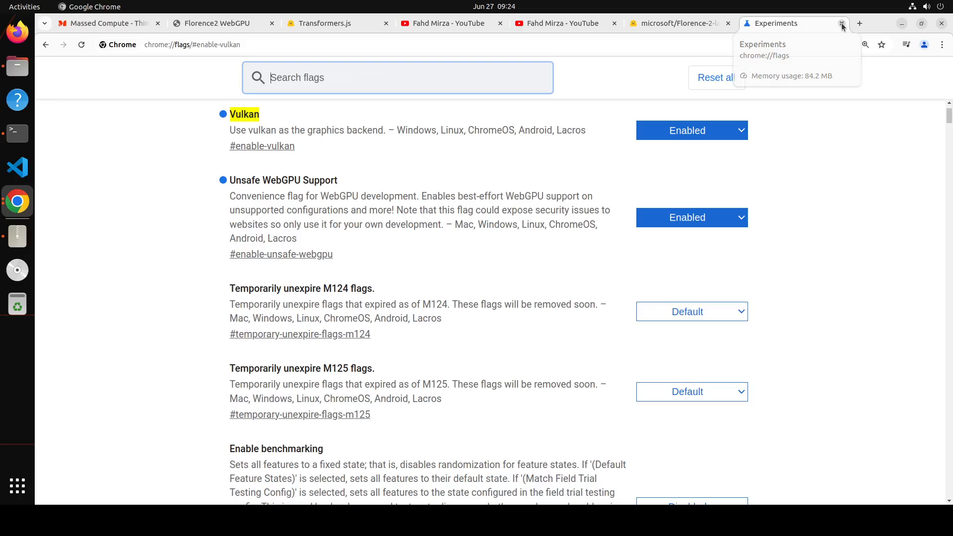
- Close the flags tab, clear Terminal, paste the nvidia-smi command and cd into transformers.js/
{"action": "left_click", "coordinate": [842, 23]}
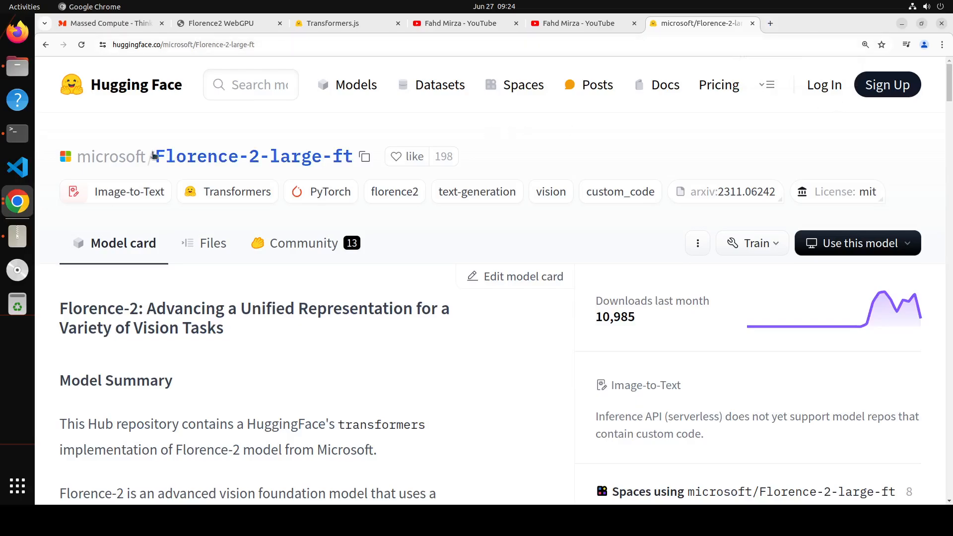
{"action": "left_click", "coordinate": [17, 133]}
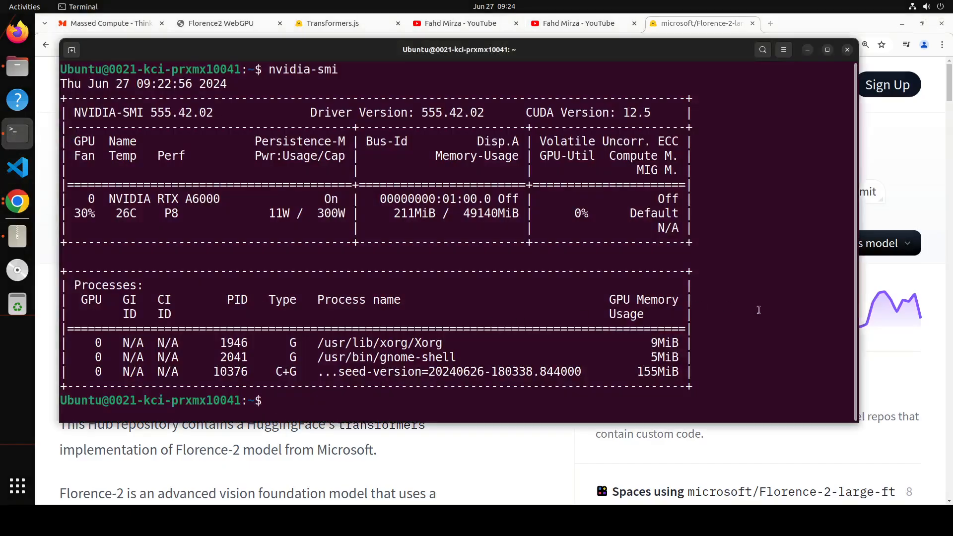
{"action": "type", "text": "c"}
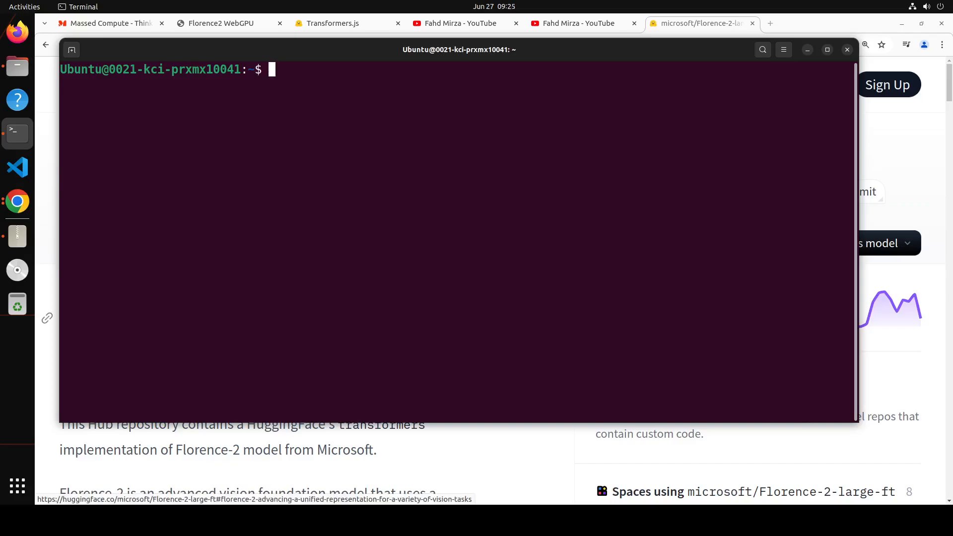
{"action": "mouse_move", "coordinate": [290, 129]}
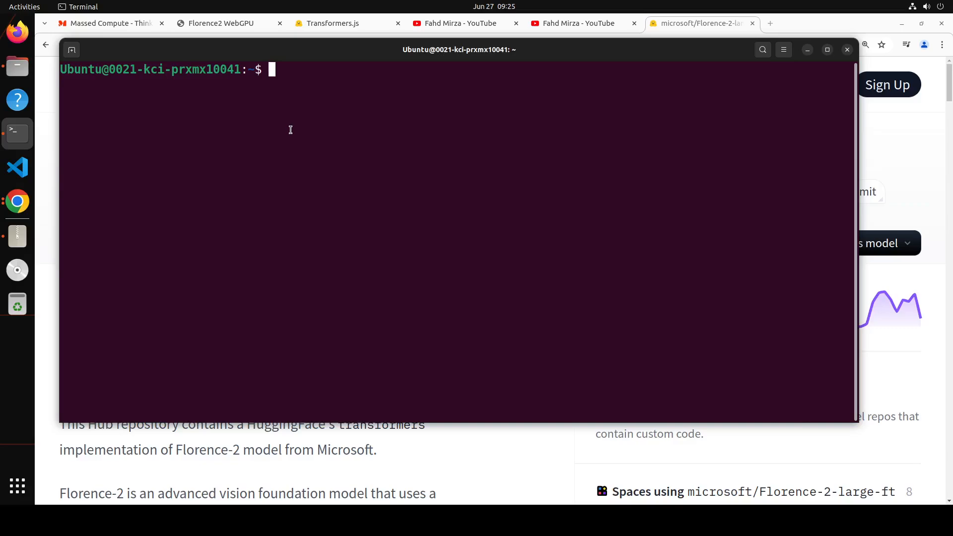
{"action": "right_click", "coordinate": [291, 129]}
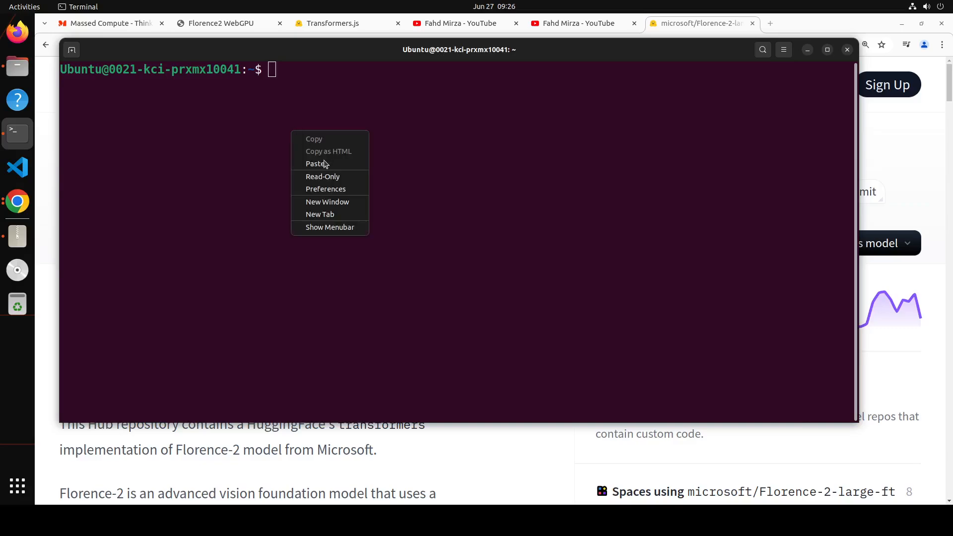
{"action": "left_click", "coordinate": [316, 164]}
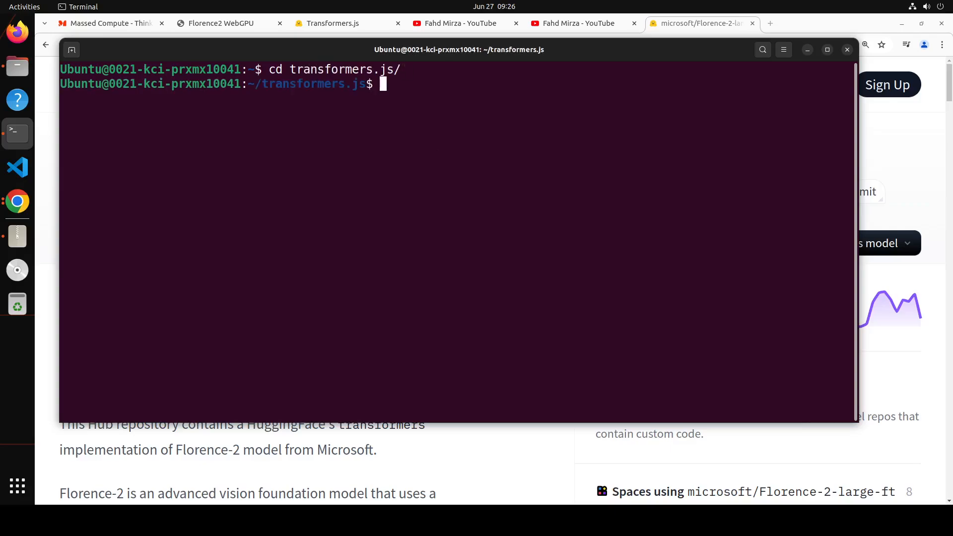
- Clear the terminal, list the repo and cd into examples/florence2-webgpu/
{"action": "type", "text": "clear"}
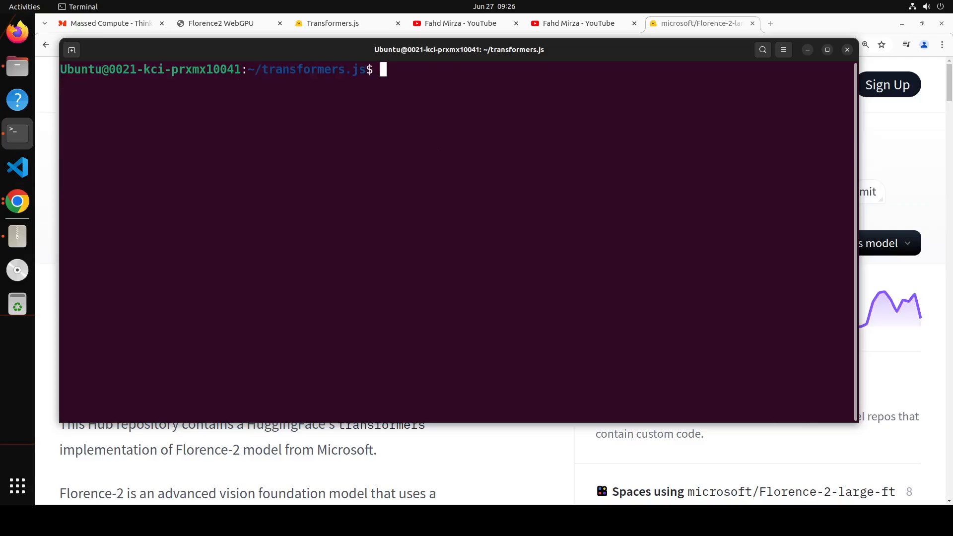
{"action": "type", "text": "ls"}
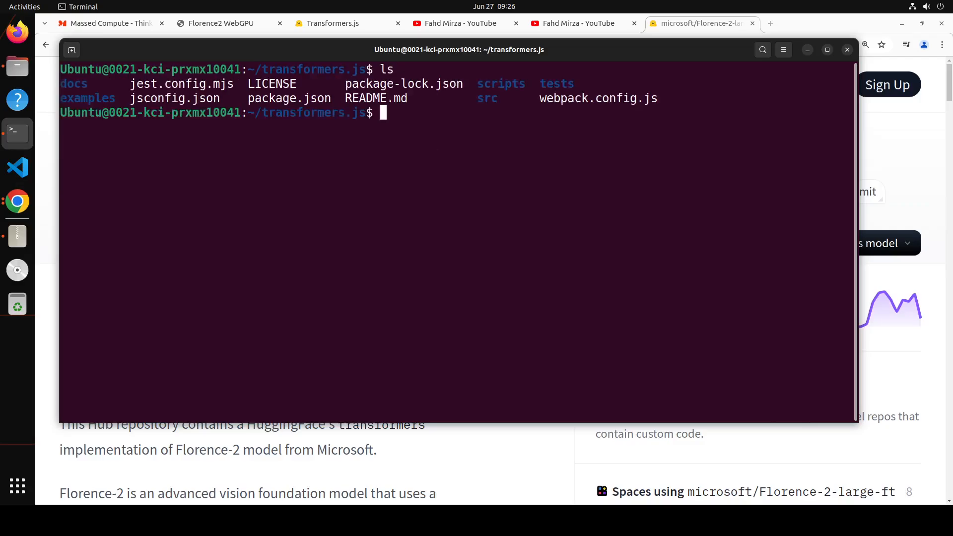
{"action": "type", "text": "cd examples/"}
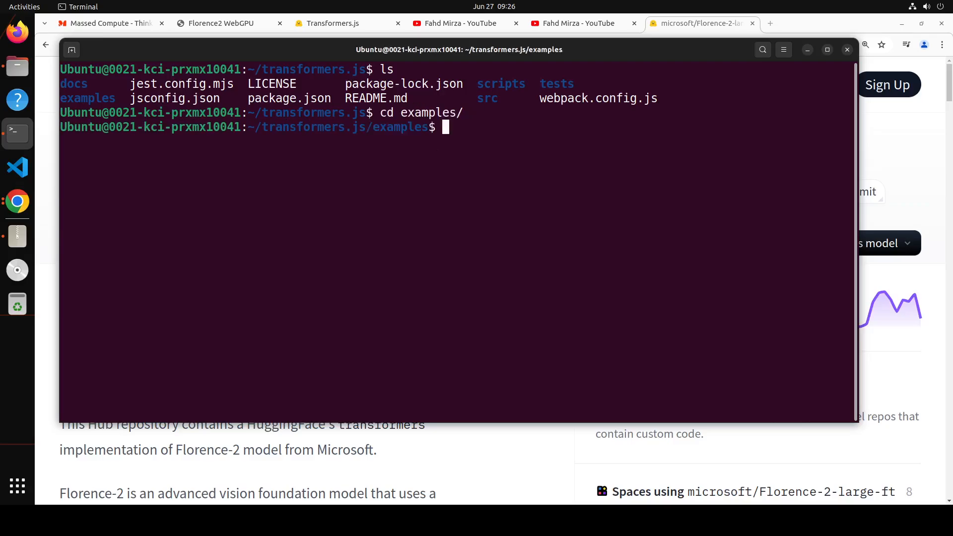
{"action": "type", "text": "cd florence2-webgpu/"}
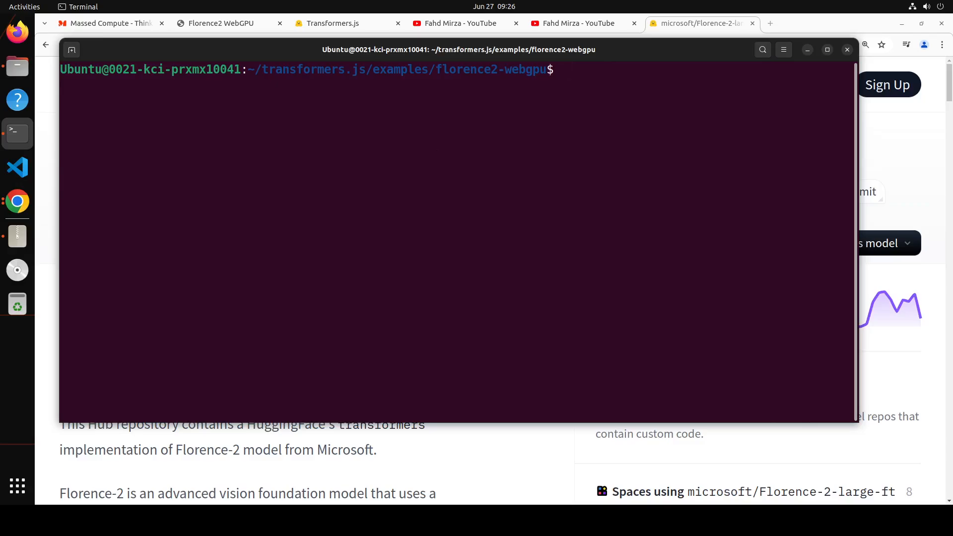
- Run npm install for the florence2-webgpu example and list its files with ls -ltr
{"action": "type", "text": "npm i"}
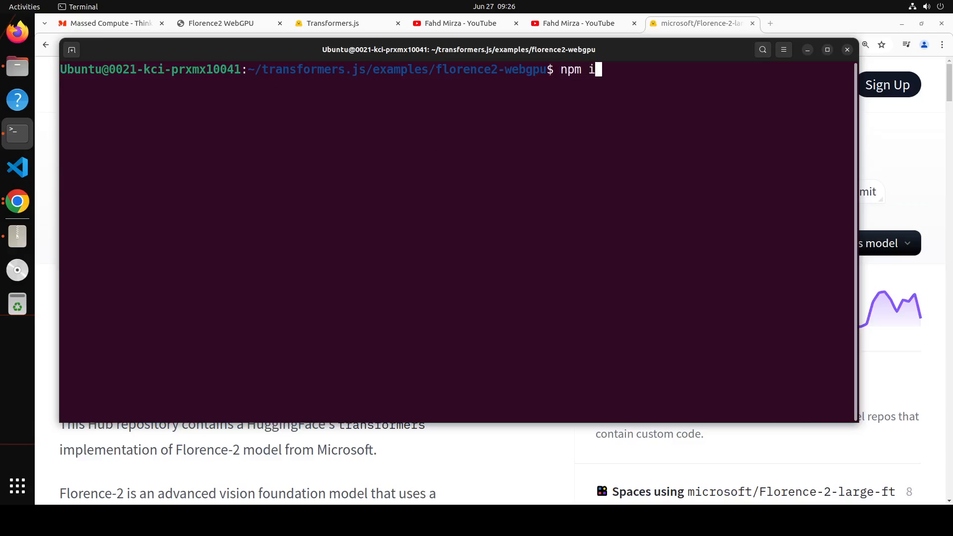
{"action": "type", "text": "nstall"}
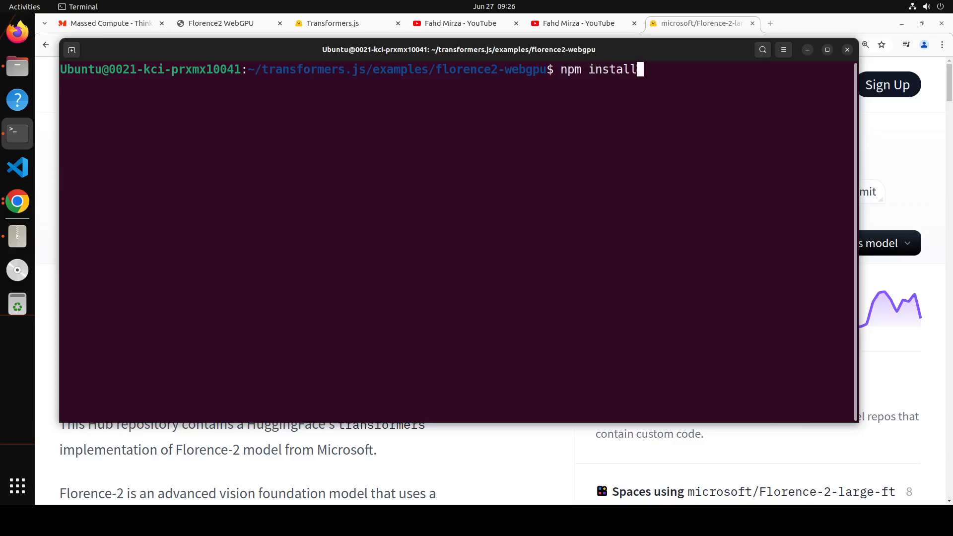
{"action": "type", "text": "ls"}
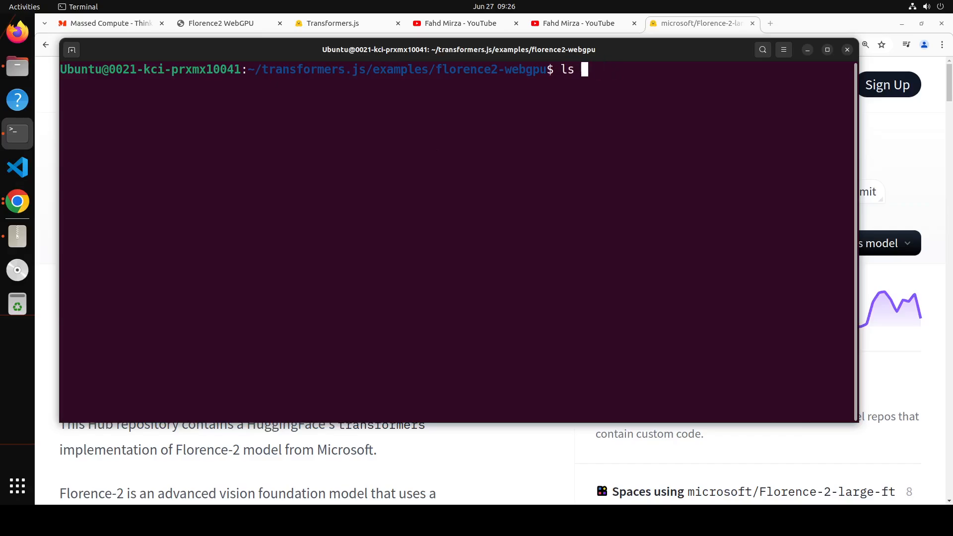
{"action": "type", "text": "-ltr"}
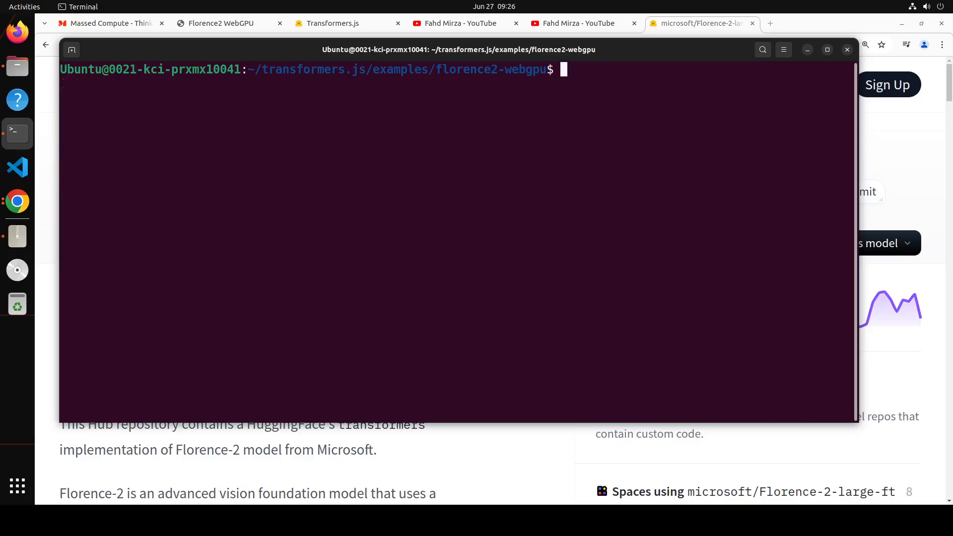
{"action": "type", "text": "npm"}
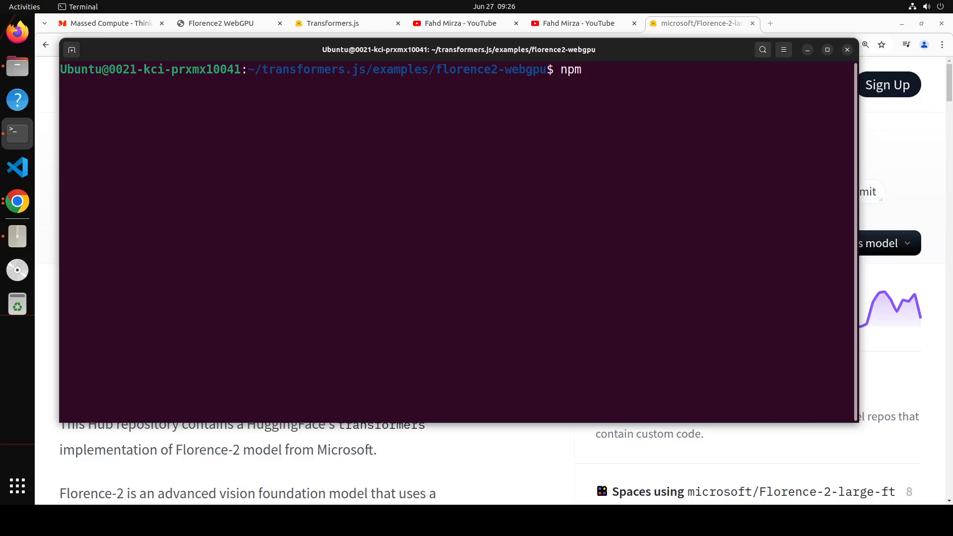
- Run npm run dev to start Vite on localhost:5173 and switch to the app tab
{"action": "type", "text": "run dev"}
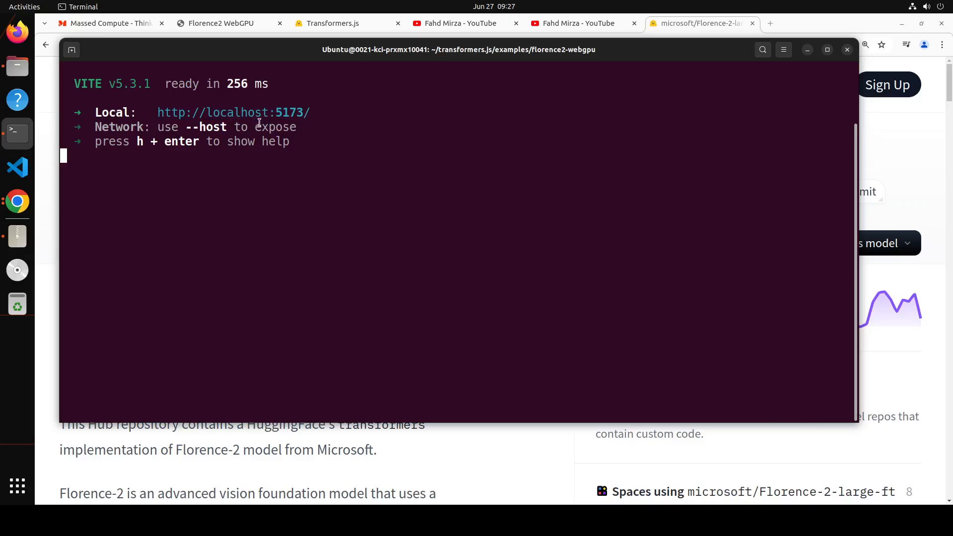
{"action": "mouse_move", "coordinate": [304, 121]}
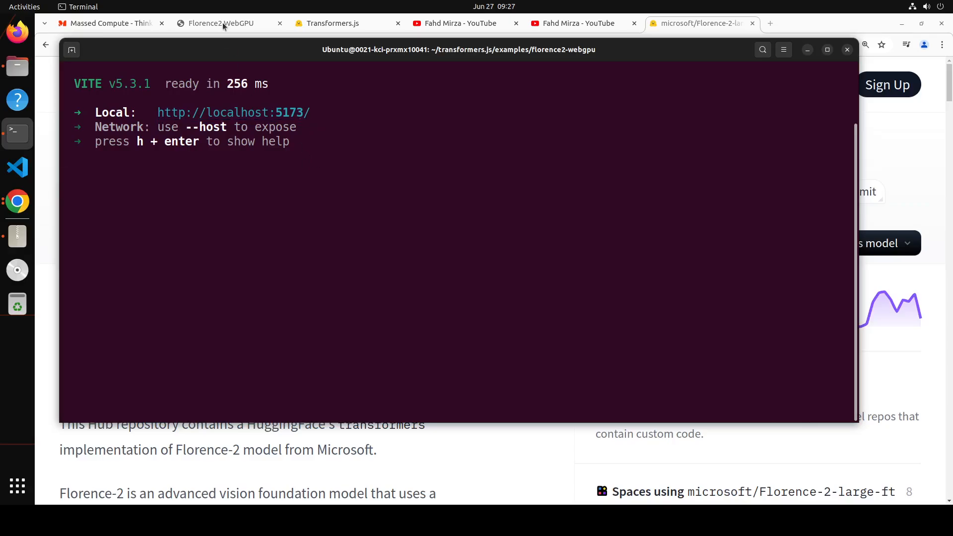
{"action": "left_click", "coordinate": [220, 22]}
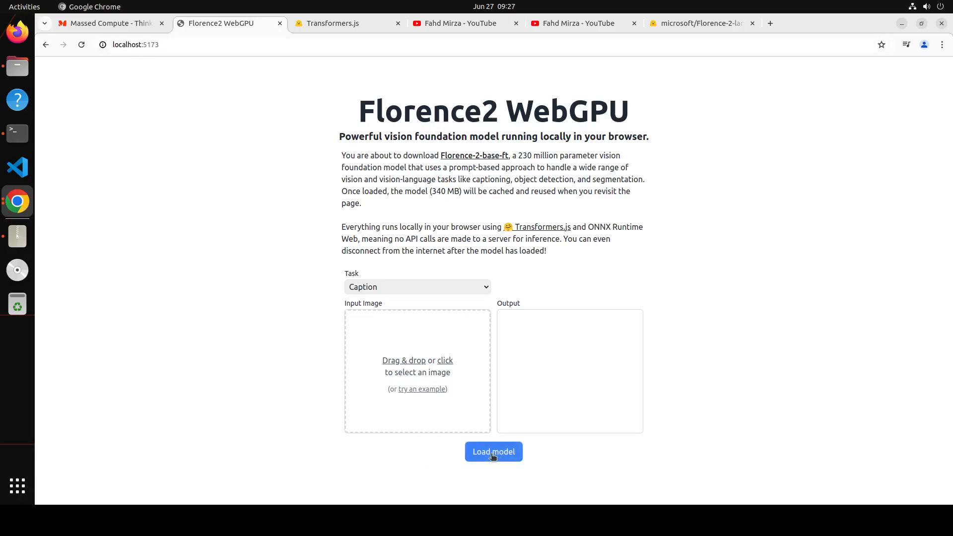
- Load the Florence-2-base-ft model in the local Florence2 WebGPU app
{"action": "left_click", "coordinate": [493, 452]}
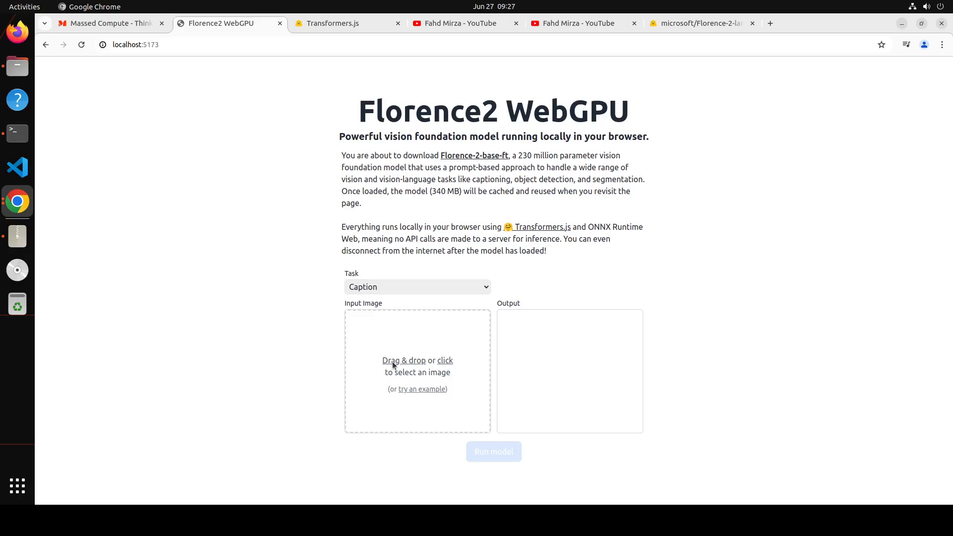
- Run Detailed Caption on the sunset painting, describing the tree, animals, birds and sky
{"action": "left_click", "coordinate": [445, 361]}
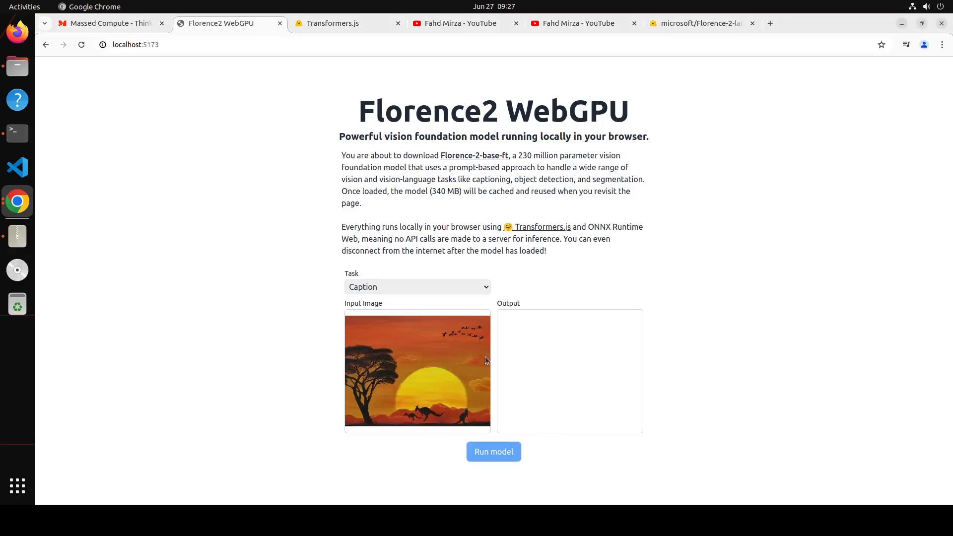
{"action": "left_click", "coordinate": [416, 286]}
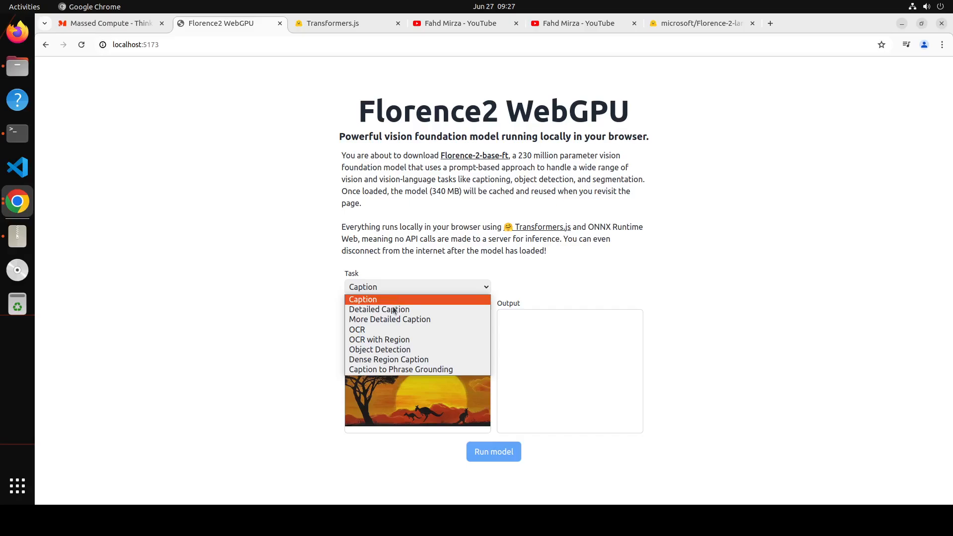
{"action": "mouse_move", "coordinate": [378, 309]}
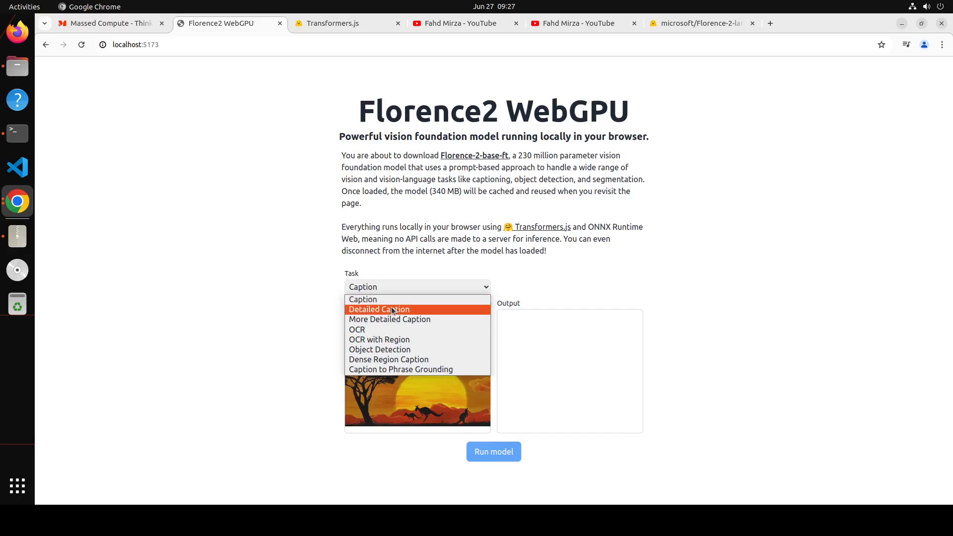
{"action": "left_click", "coordinate": [379, 309]}
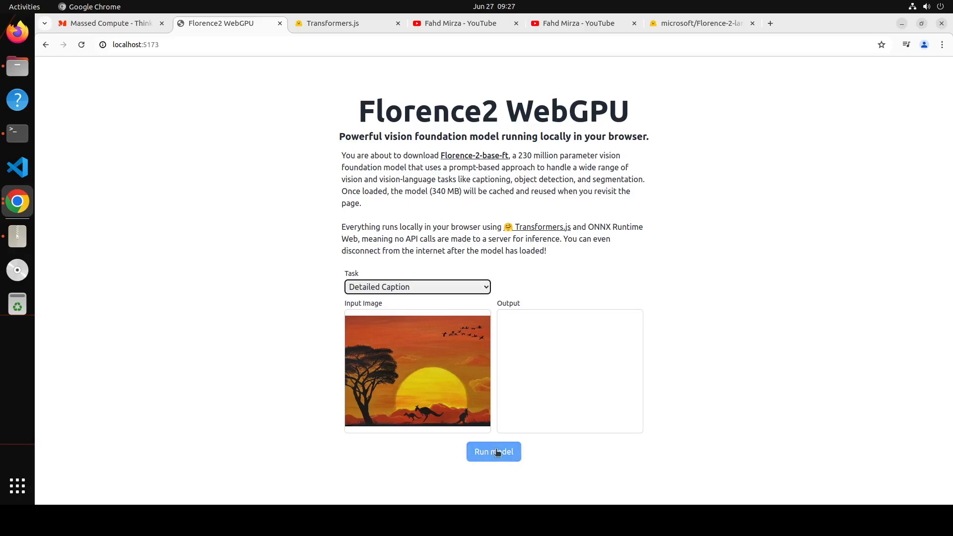
{"action": "left_click", "coordinate": [494, 452]}
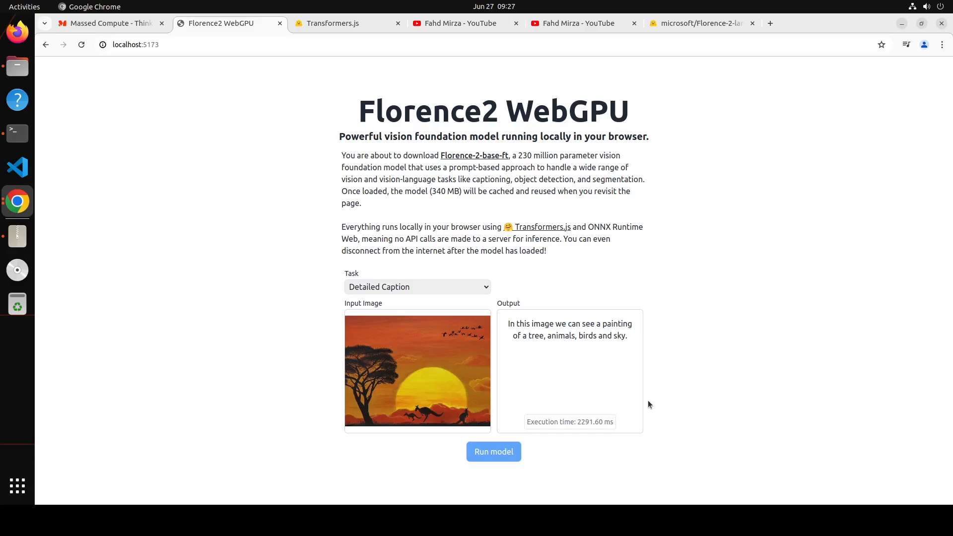
{"action": "mouse_move", "coordinate": [446, 341]}
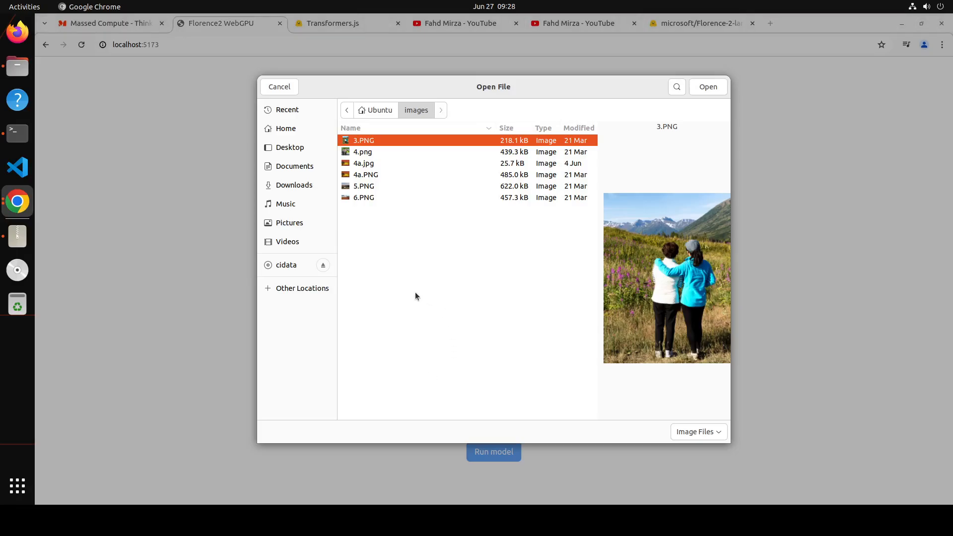
{"action": "mouse_move", "coordinate": [390, 156]}
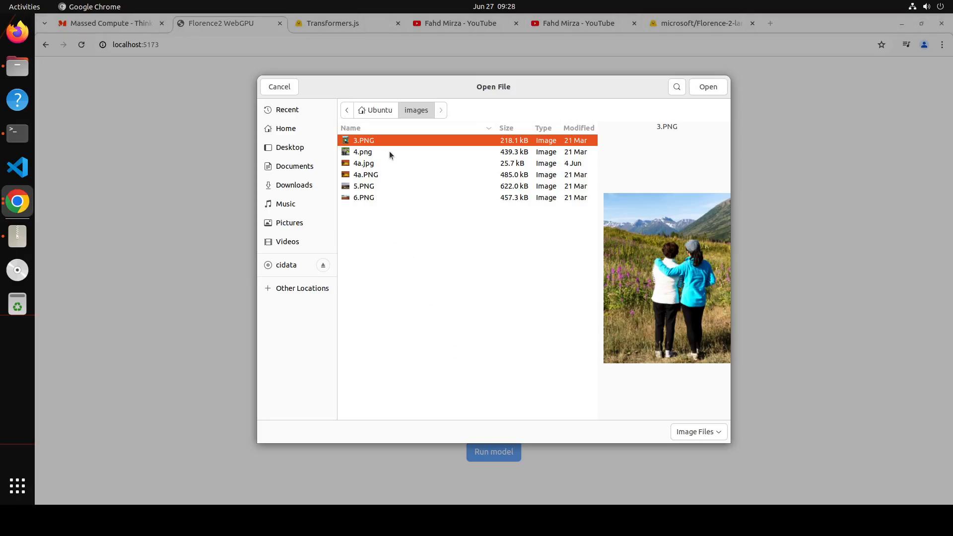
- Load 4.png (the bear photo) and run More Detailed Caption describing the bear, rocks, water and forest
{"action": "left_click", "coordinate": [363, 151]}
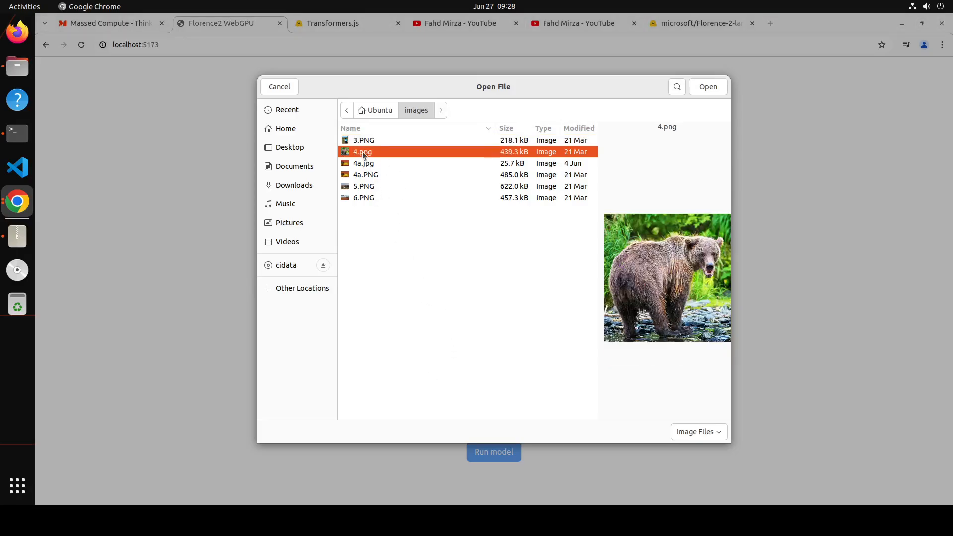
{"action": "left_click", "coordinate": [707, 86]}
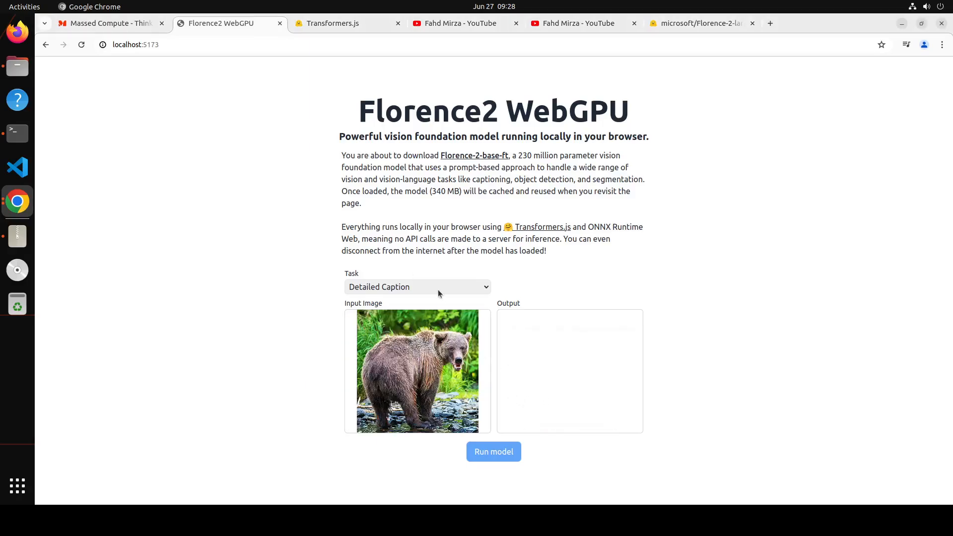
{"action": "left_click", "coordinate": [418, 286]}
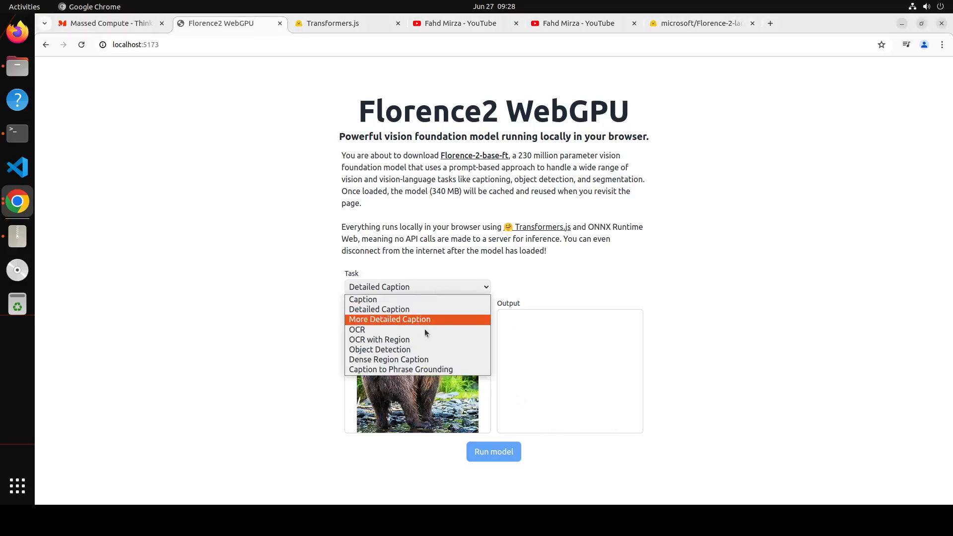
{"action": "left_click", "coordinate": [390, 319]}
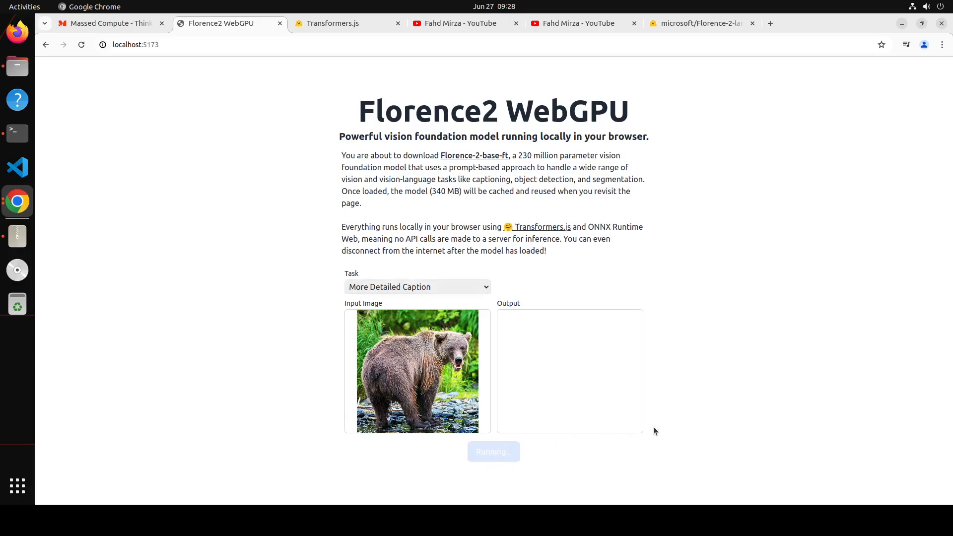
{"action": "left_click", "coordinate": [494, 452]}
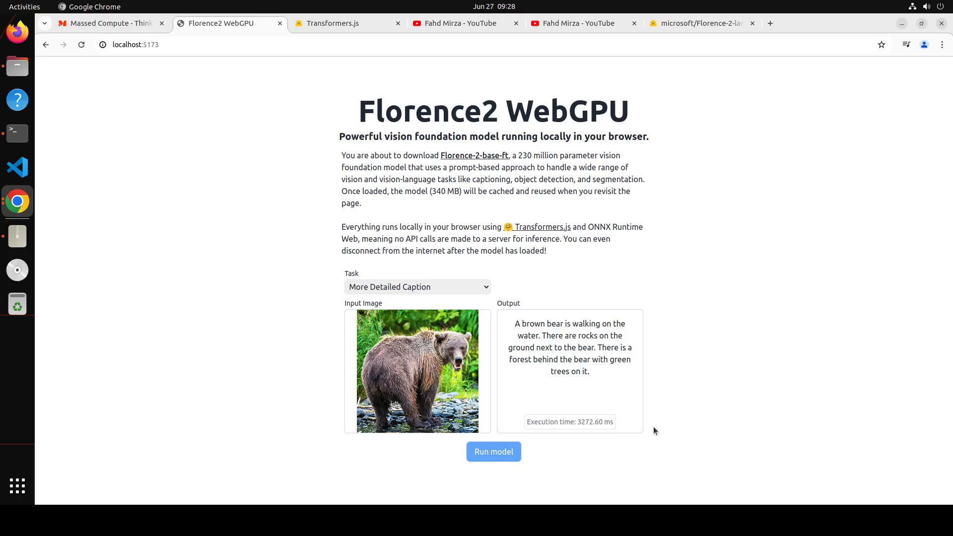
{"action": "mouse_move", "coordinate": [630, 339]}
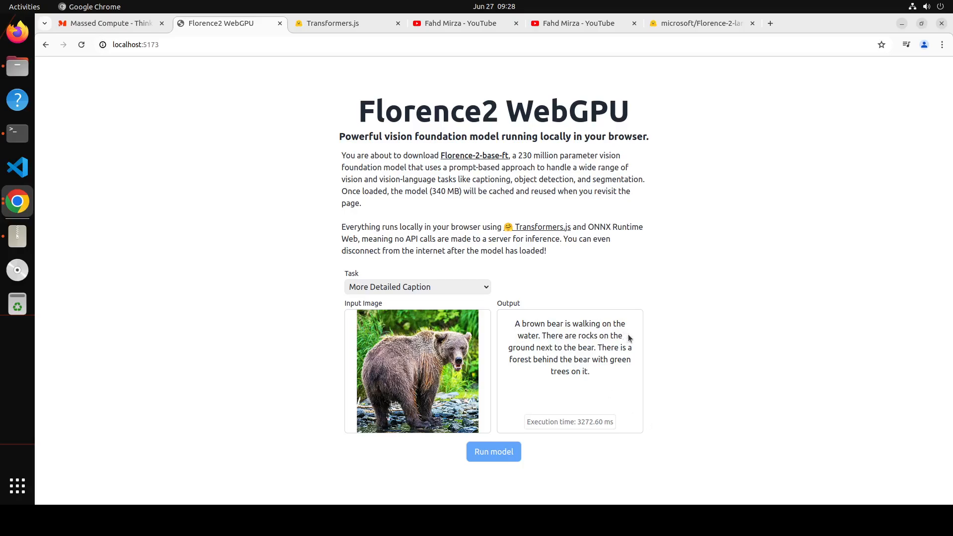
{"action": "mouse_move", "coordinate": [614, 390]}
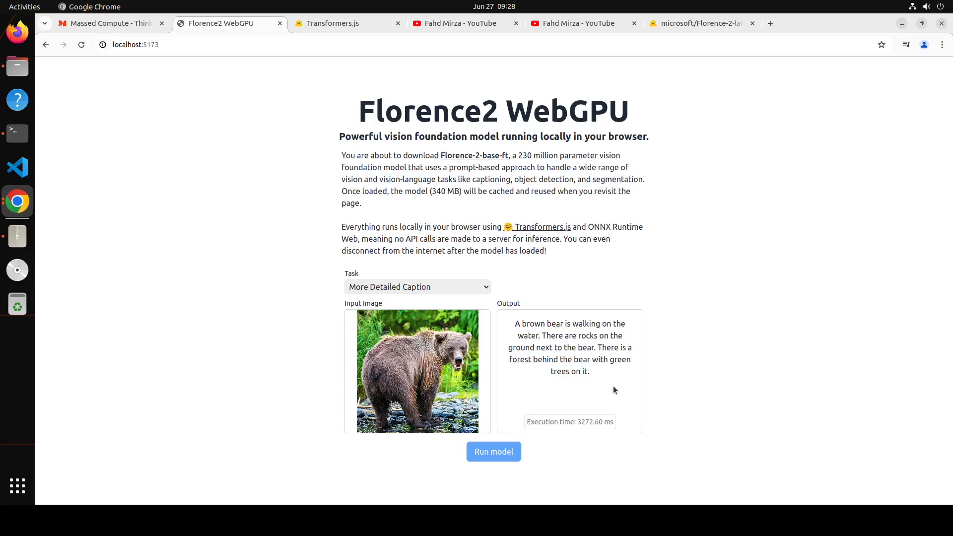
{"action": "mouse_move", "coordinate": [575, 434]}
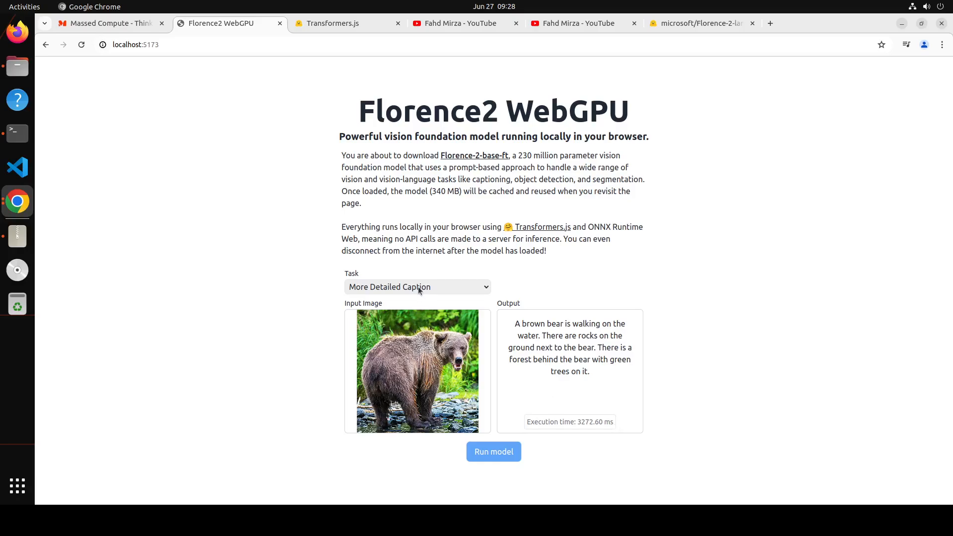
{"action": "left_click", "coordinate": [417, 286]}
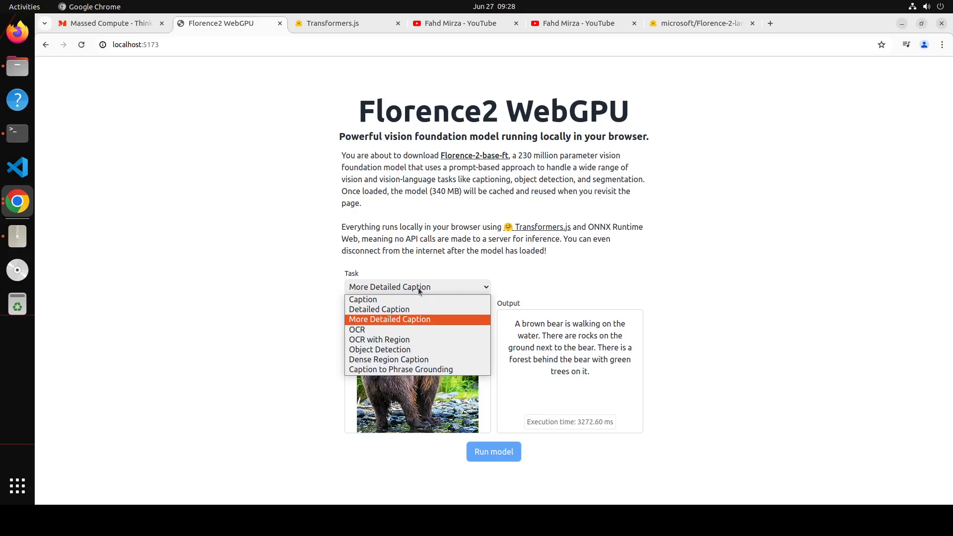
- Run Caption to Phrase Grounding on the bear photo, first with the prompt 'des'
{"action": "left_click", "coordinate": [400, 369]}
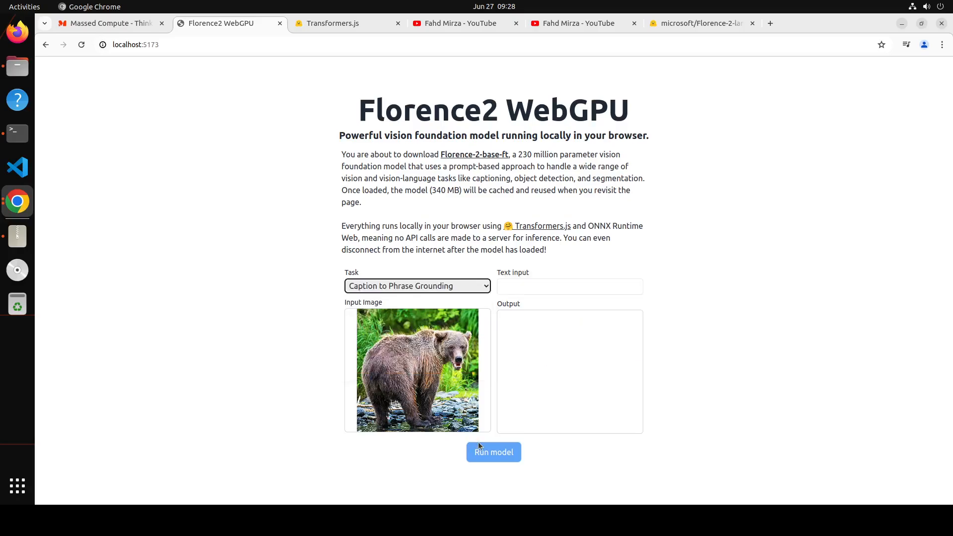
{"action": "left_click", "coordinate": [494, 453]}
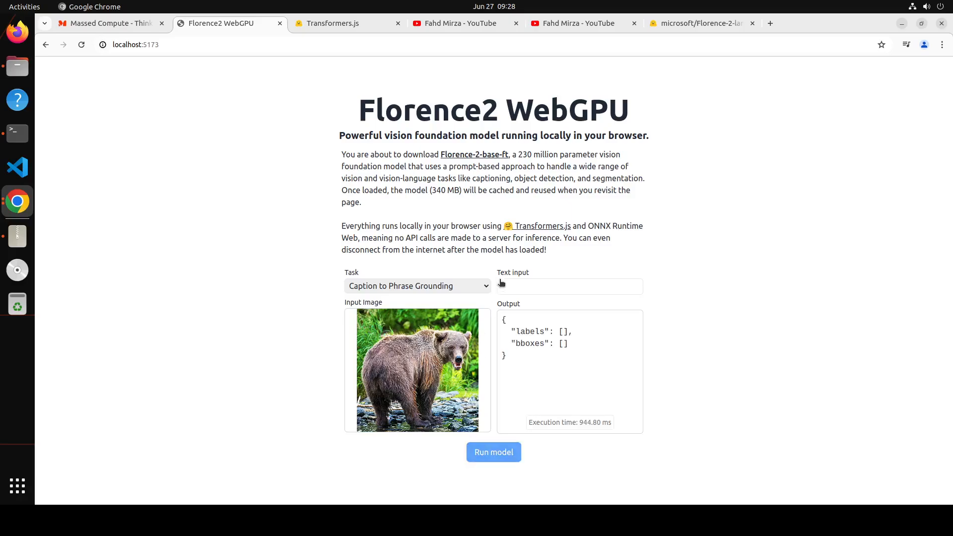
{"action": "left_click", "coordinate": [569, 286]}
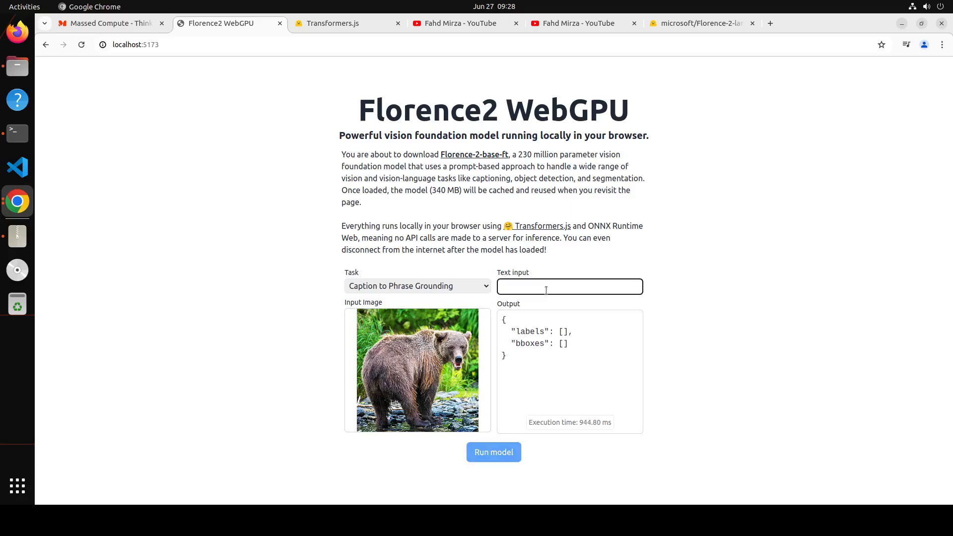
{"action": "type", "text": "describe"}
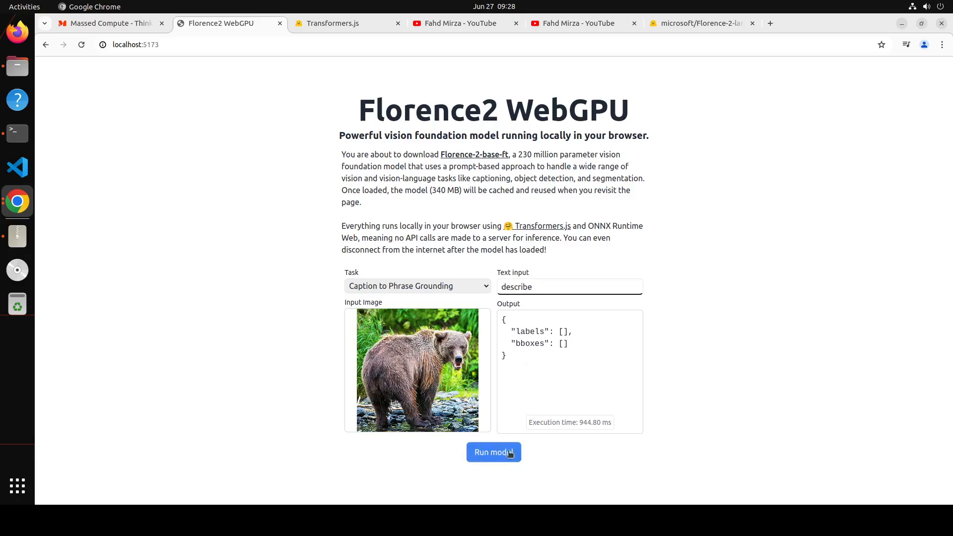
{"action": "left_click", "coordinate": [493, 451]}
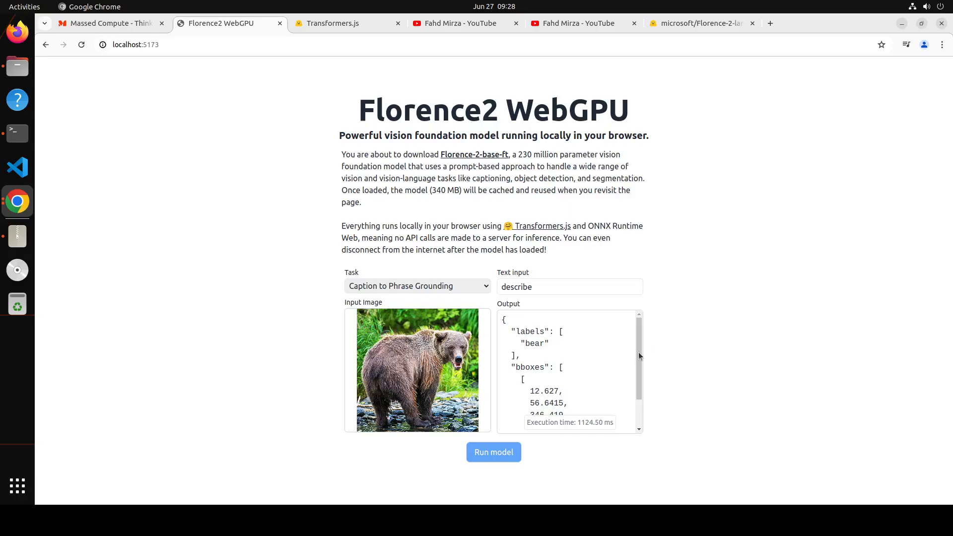
{"action": "scroll", "scroll_direction": "down", "scroll_amount": 3}
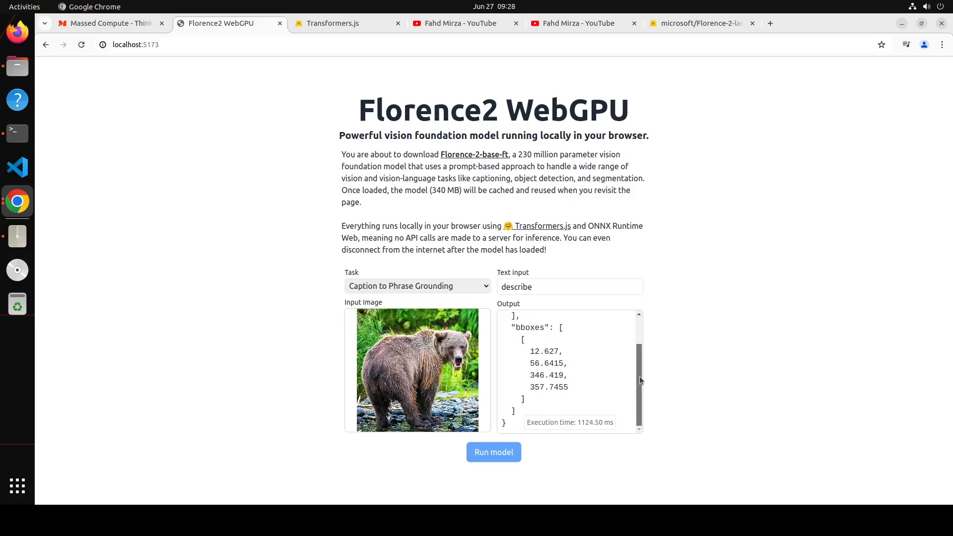
- Replace the prompt with 'bear' and rerun grounding to get the bear's bounding box
{"action": "left_click", "coordinate": [570, 286]}
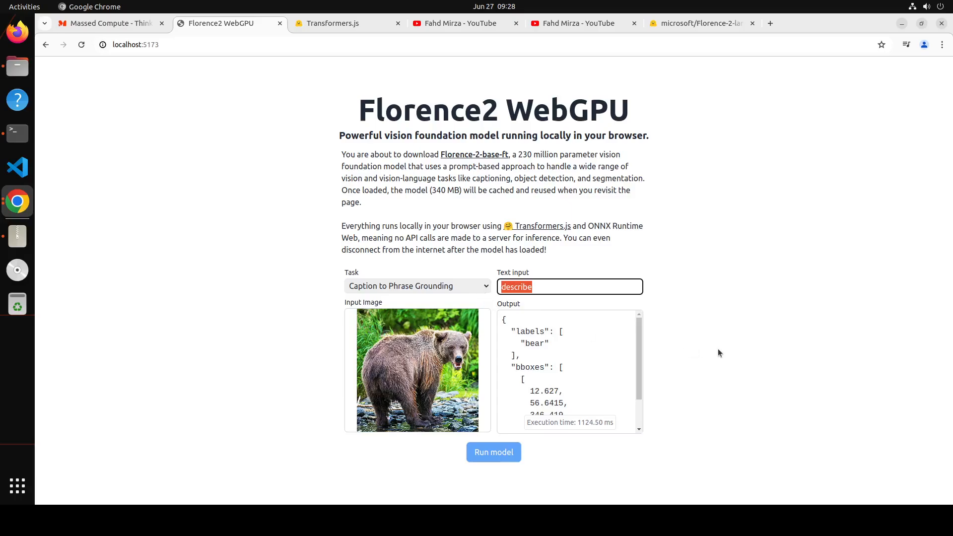
{"action": "type", "text": "bear"}
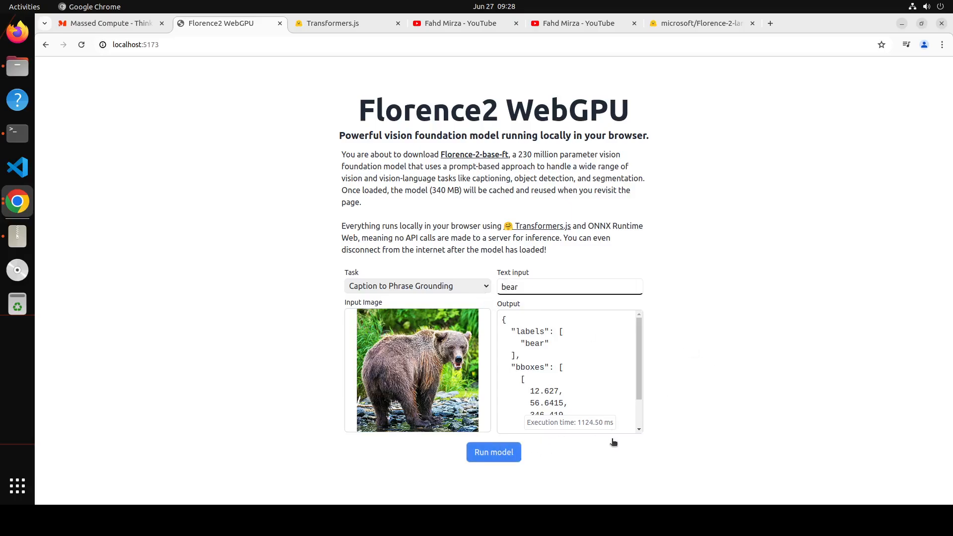
{"action": "left_click", "coordinate": [494, 452]}
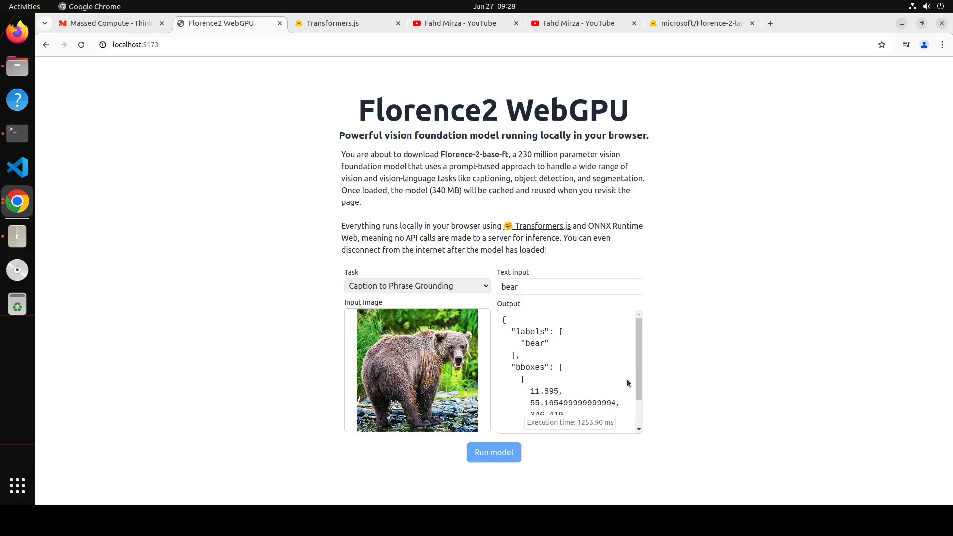
{"action": "scroll", "scroll_direction": "down", "scroll_amount": 3}
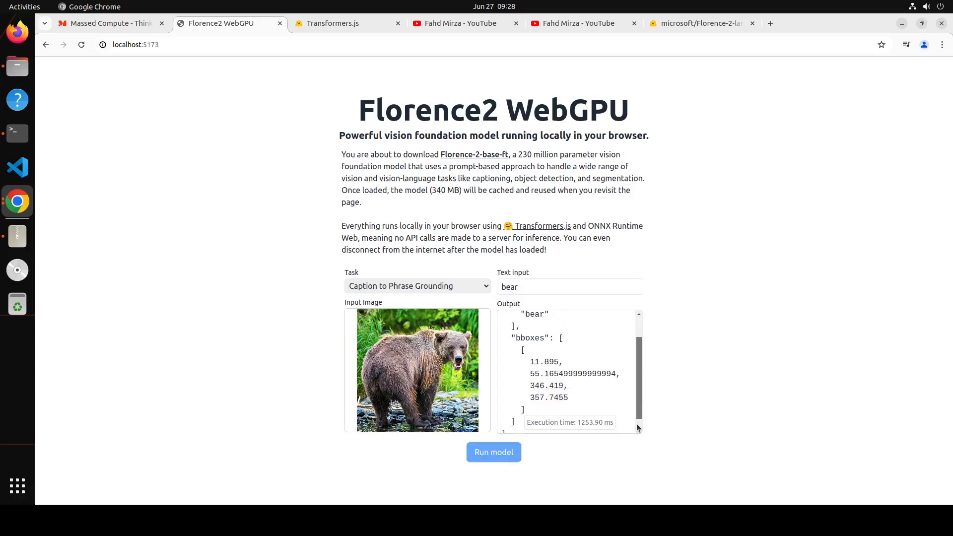
- Run Object Detection on the bear photo, returning a box labelled 'bear'
{"action": "left_click", "coordinate": [418, 286]}
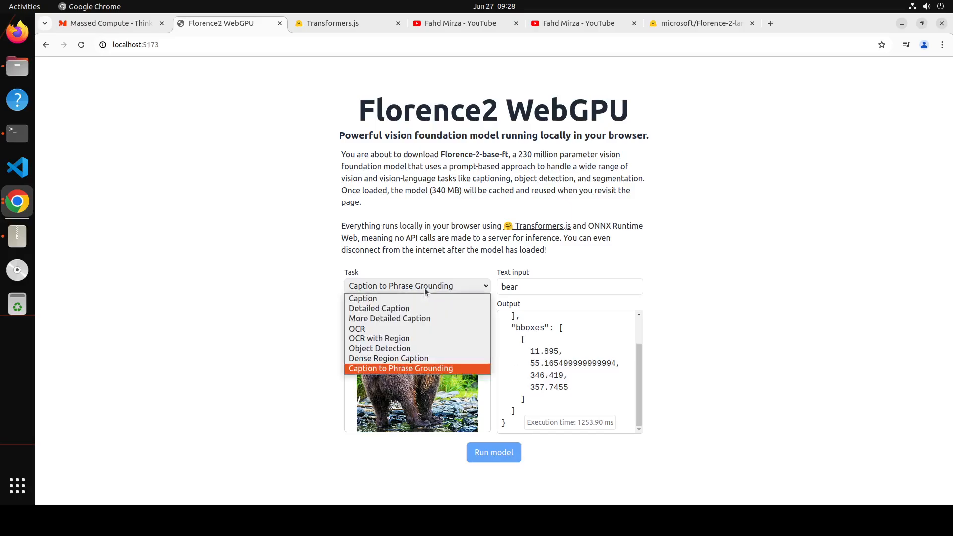
{"action": "mouse_move", "coordinate": [380, 339]}
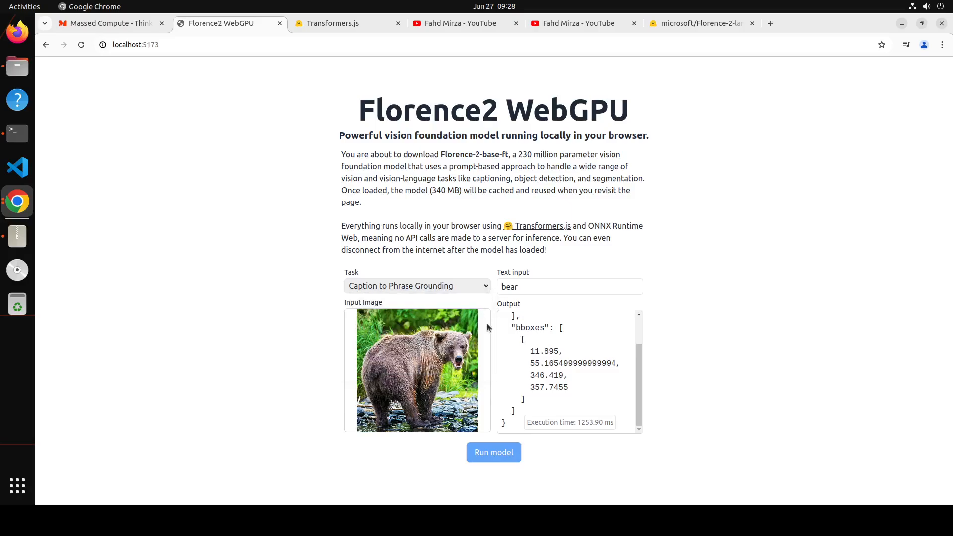
{"action": "left_click", "coordinate": [494, 452]}
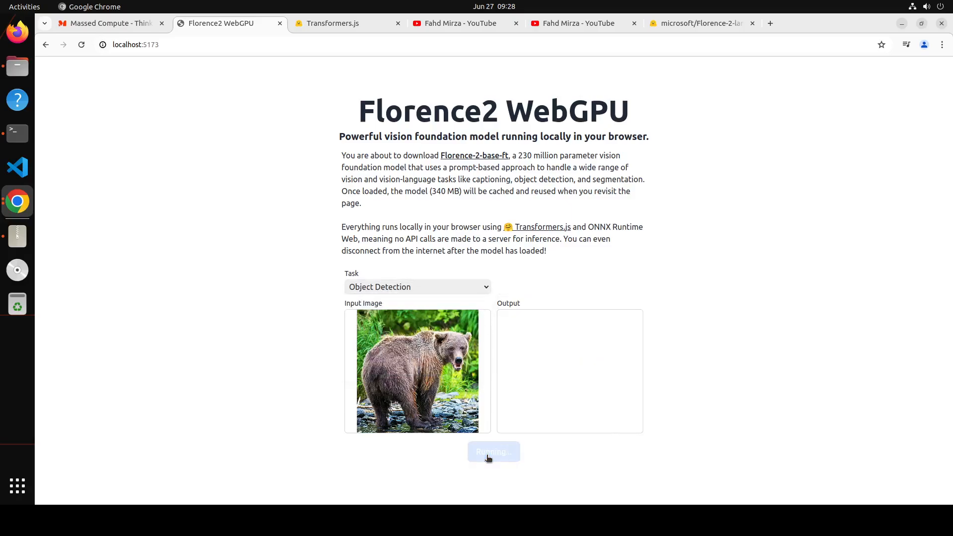
{"action": "left_click", "coordinate": [493, 452]}
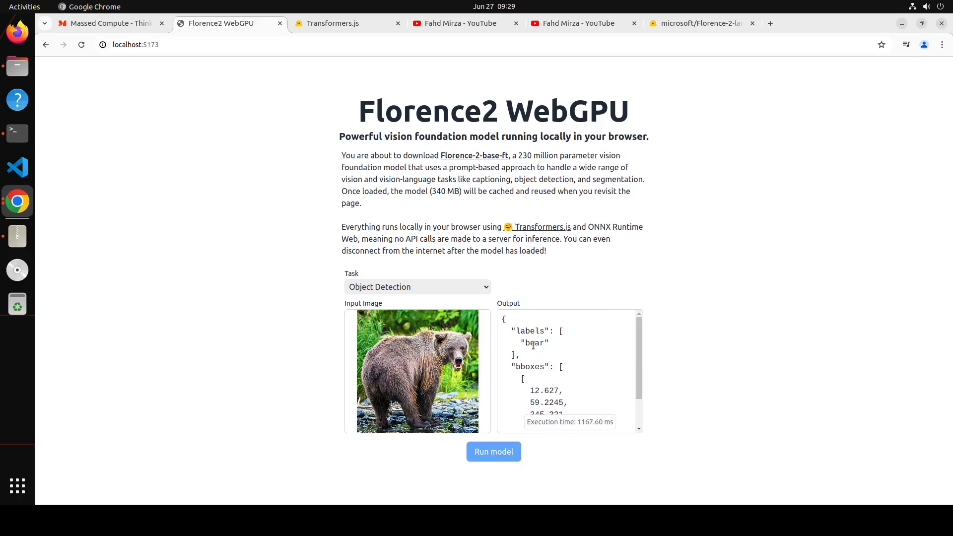
{"action": "left_click", "coordinate": [417, 286]}
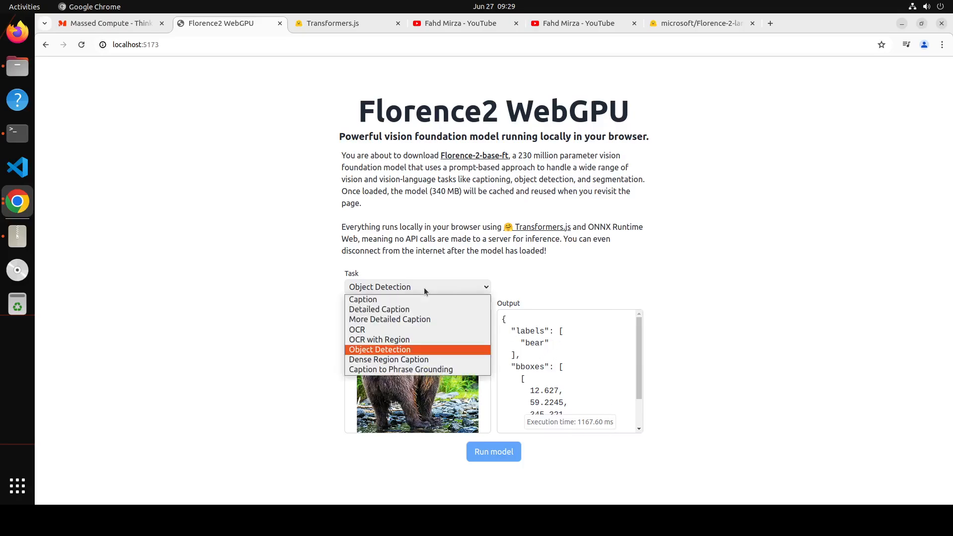
{"action": "mouse_move", "coordinate": [379, 351]}
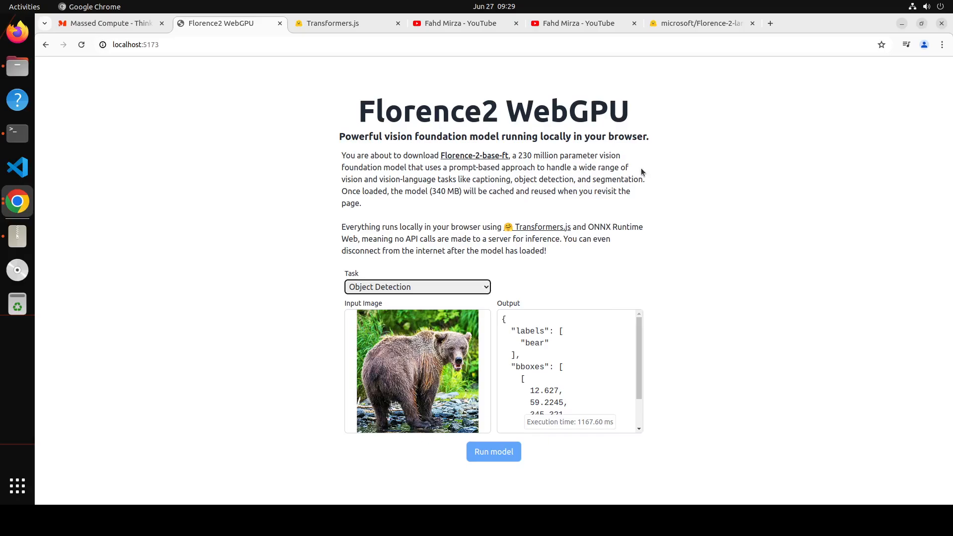
{"action": "mouse_move", "coordinate": [191, 165]}
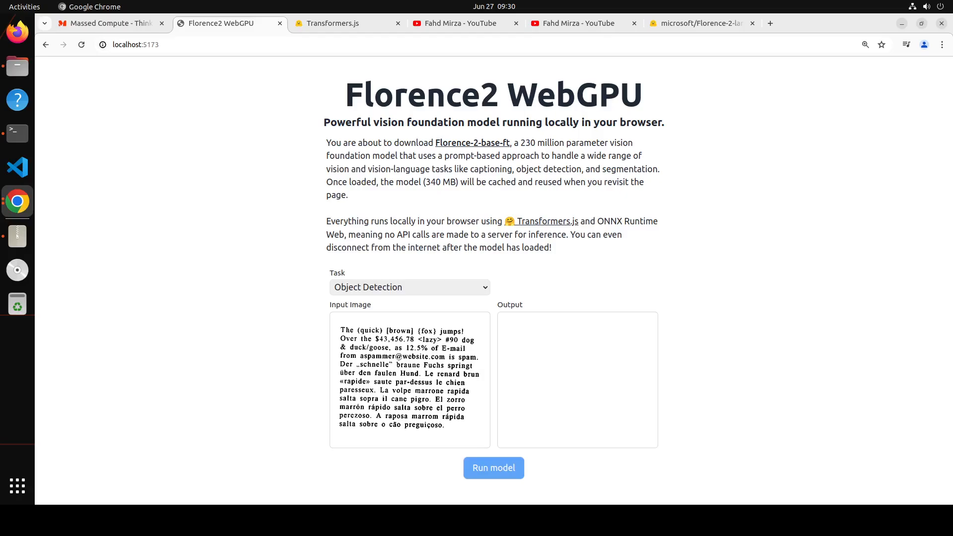
- Run OCR on the multilingual quick-brown-fox text image and review the extracted text
{"action": "left_click", "coordinate": [408, 287]}
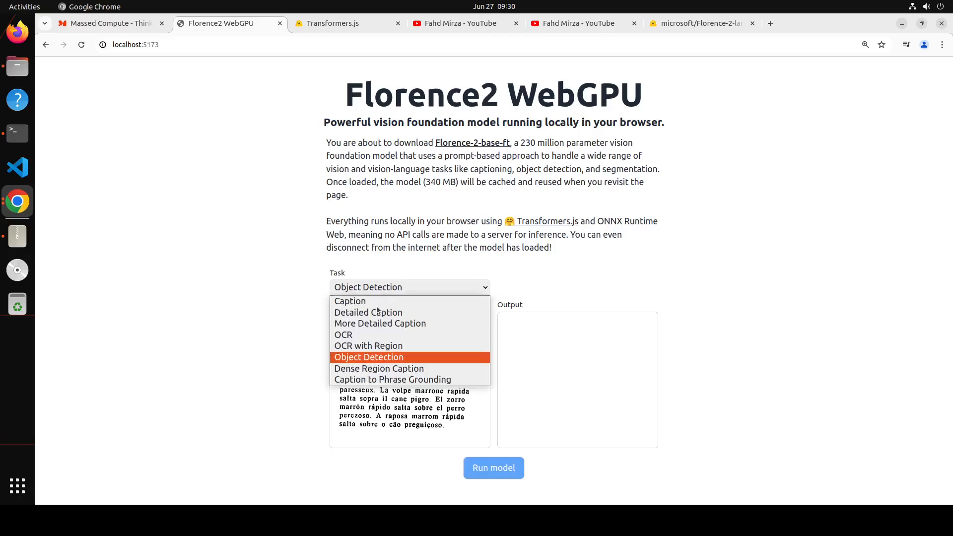
{"action": "left_click", "coordinate": [343, 335]}
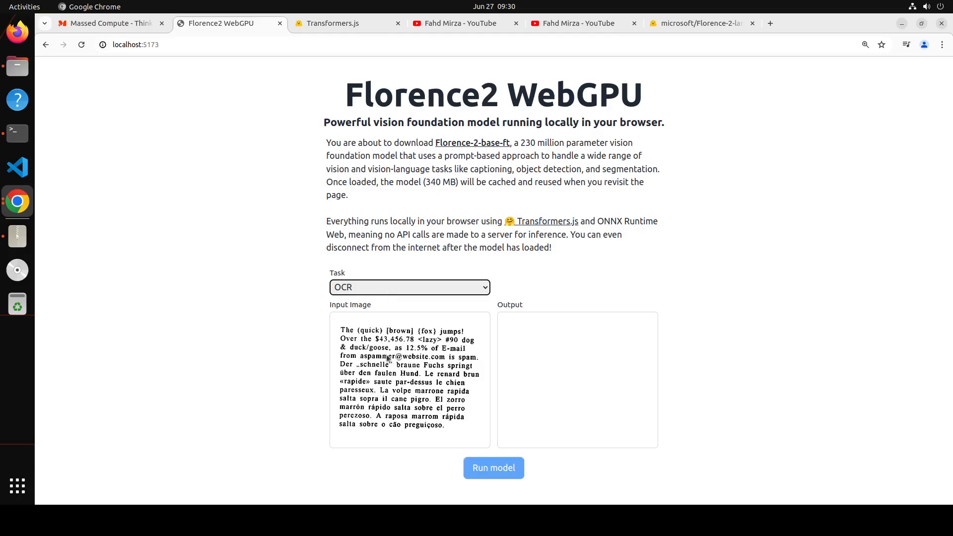
{"action": "left_click", "coordinate": [494, 468]}
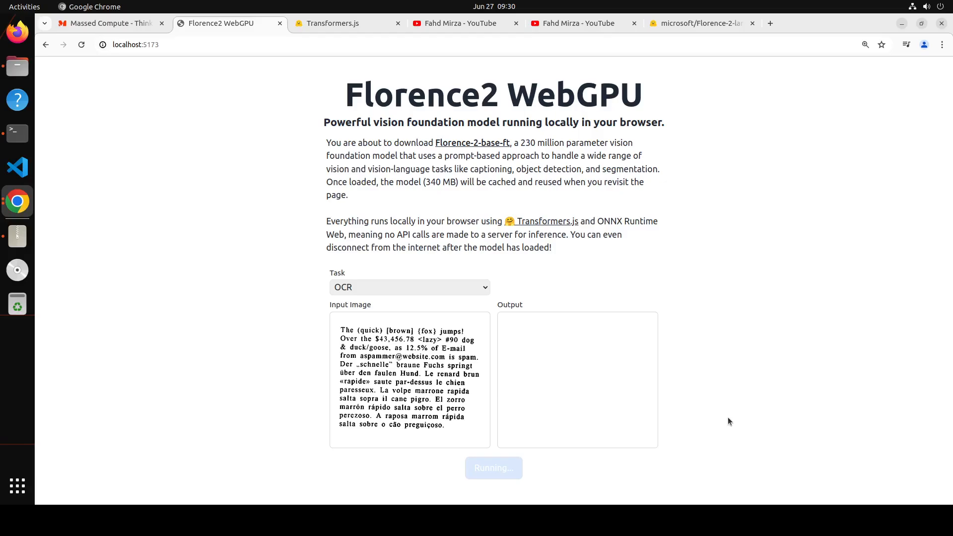
{"action": "mouse_move", "coordinate": [389, 354]}
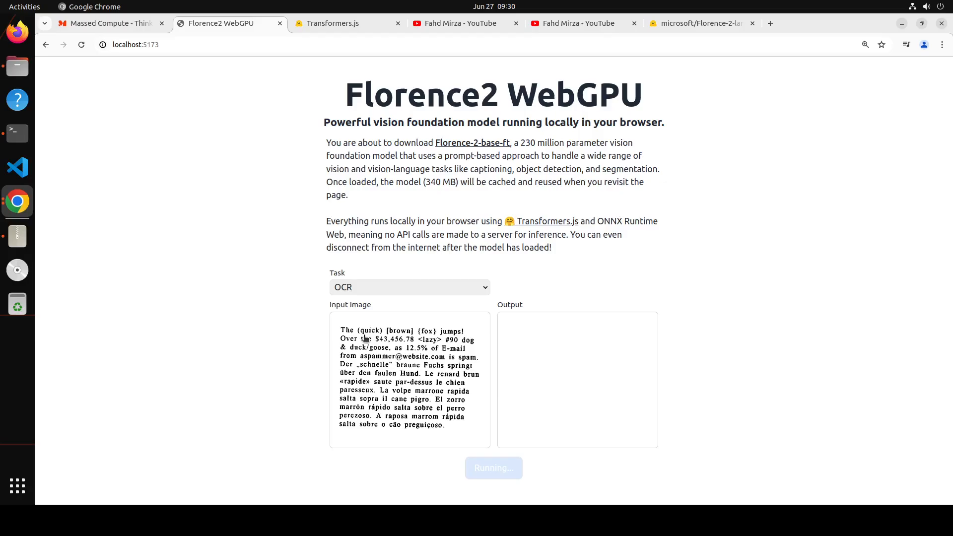
{"action": "mouse_move", "coordinate": [388, 377]}
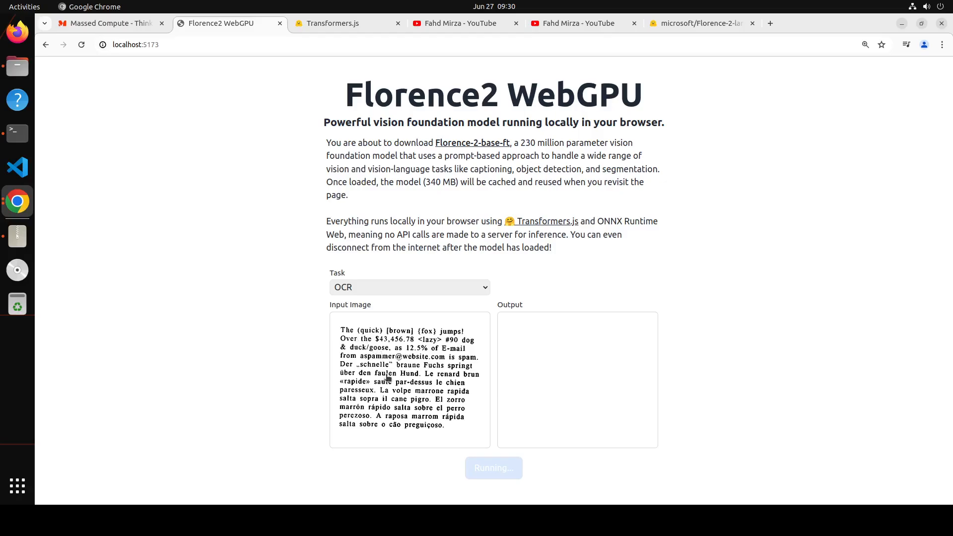
{"action": "mouse_move", "coordinate": [384, 394]}
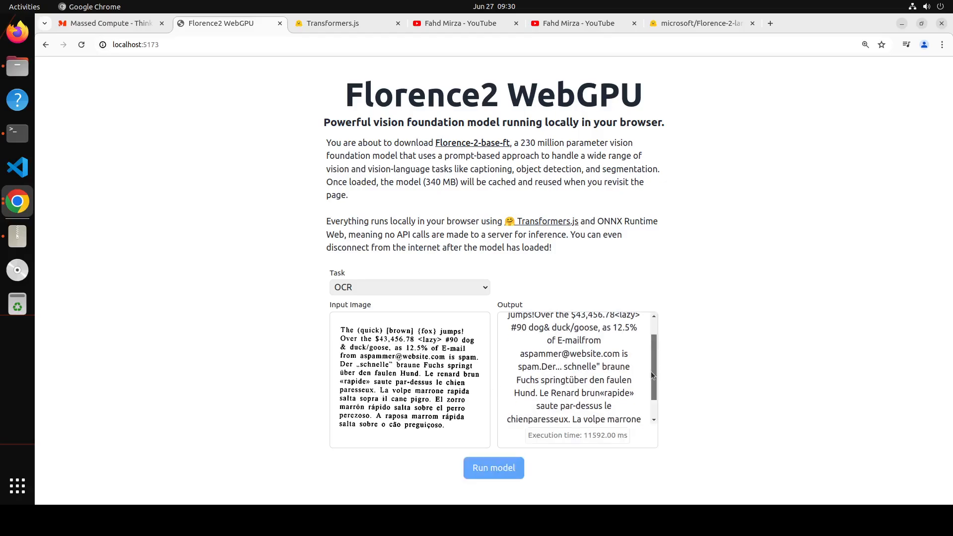
{"action": "scroll", "scroll_direction": "down", "scroll_amount": 3}
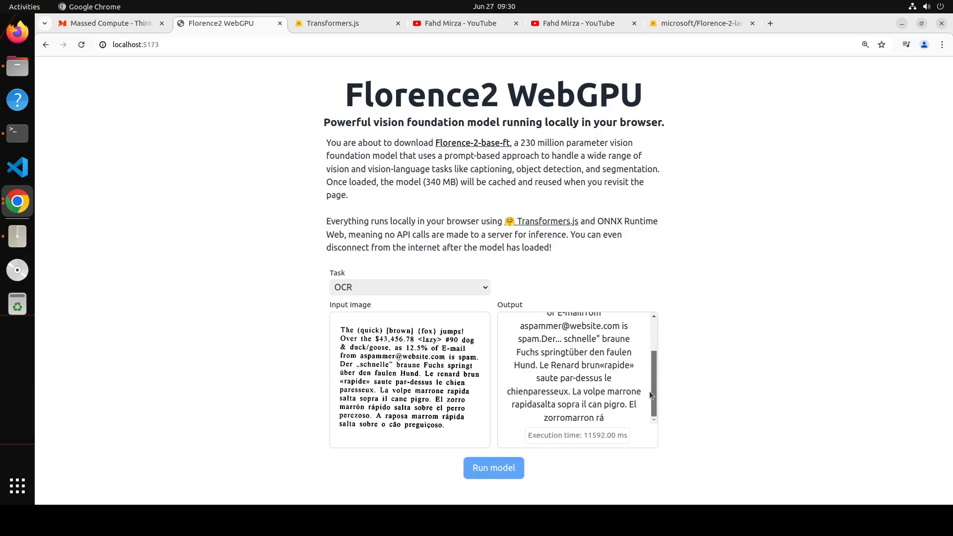
{"action": "left_click", "coordinate": [408, 287]}
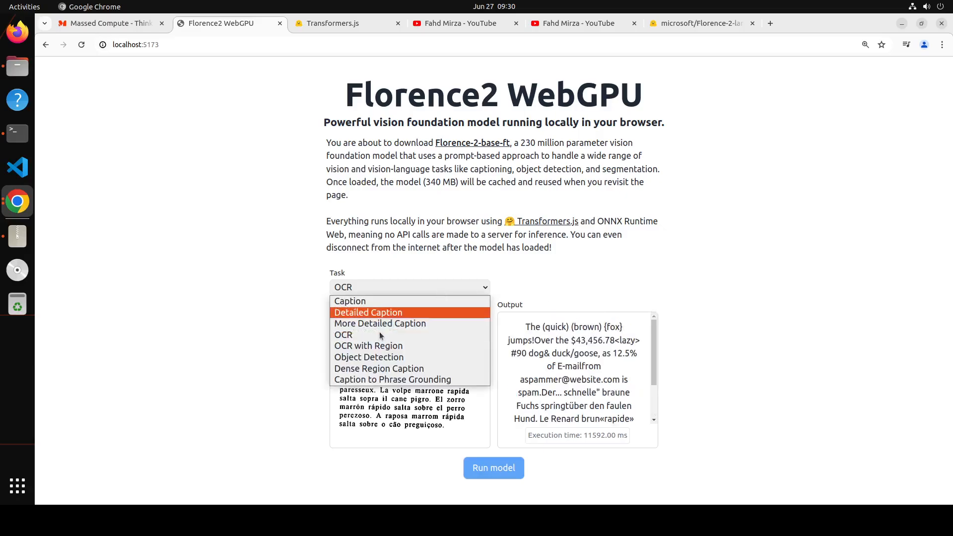
- Run OCR with Region on the text image, returning JSON text lines with quad boxes
{"action": "left_click", "coordinate": [369, 345]}
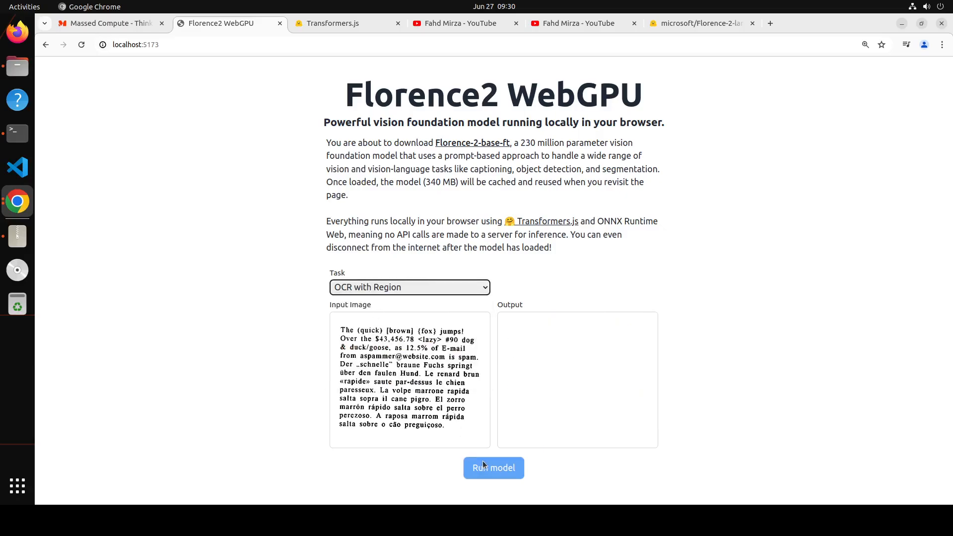
{"action": "left_click", "coordinate": [494, 467]}
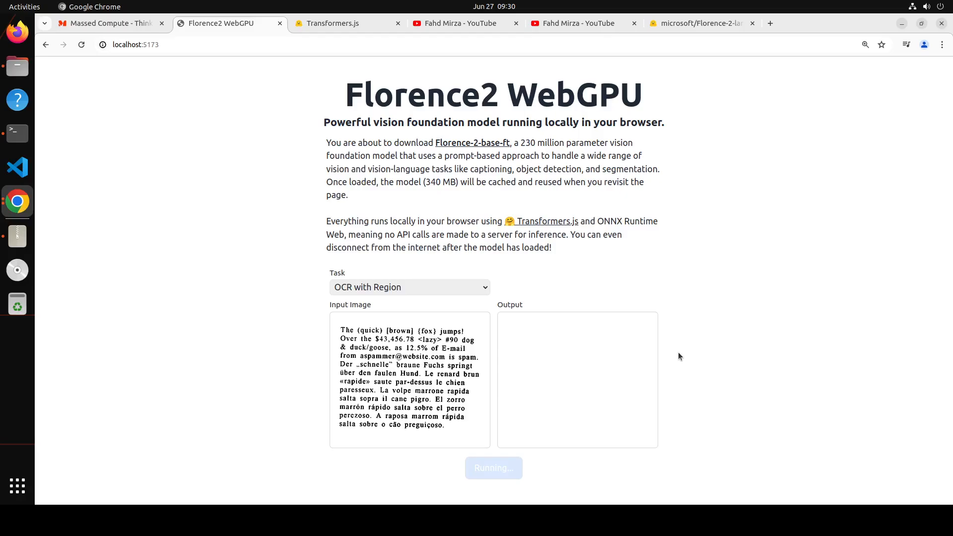
{"action": "mouse_move", "coordinate": [678, 354]}
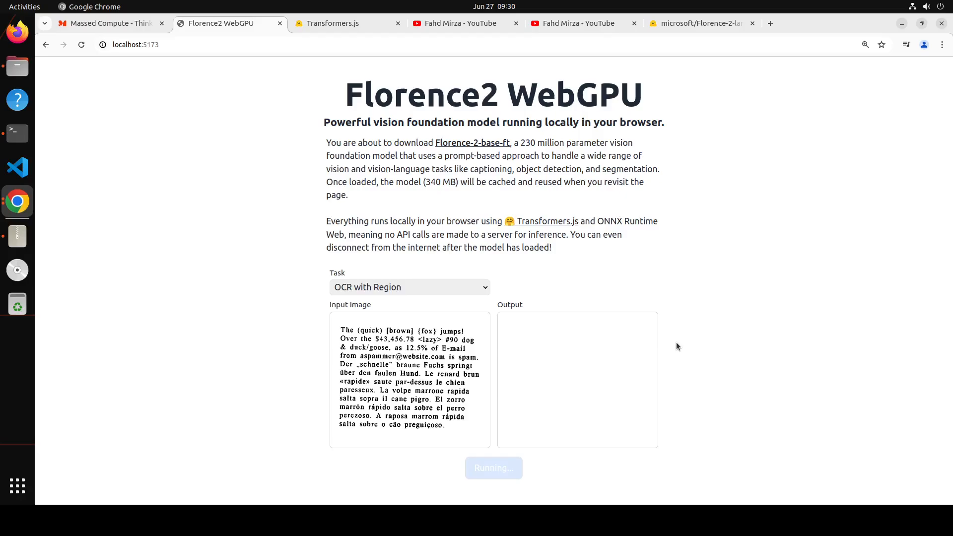
{"action": "left_click", "coordinate": [494, 468]}
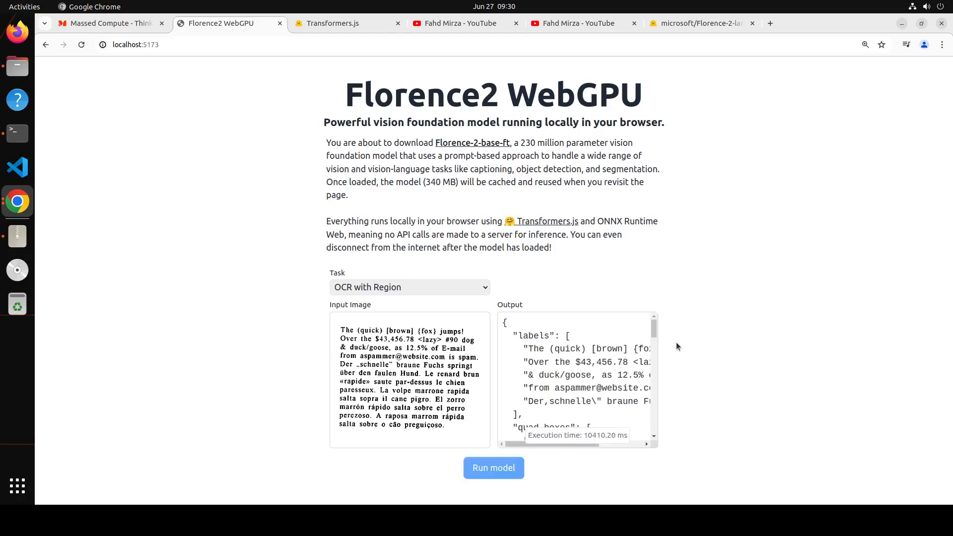
{"action": "scroll", "scroll_direction": "down", "scroll_amount": 3}
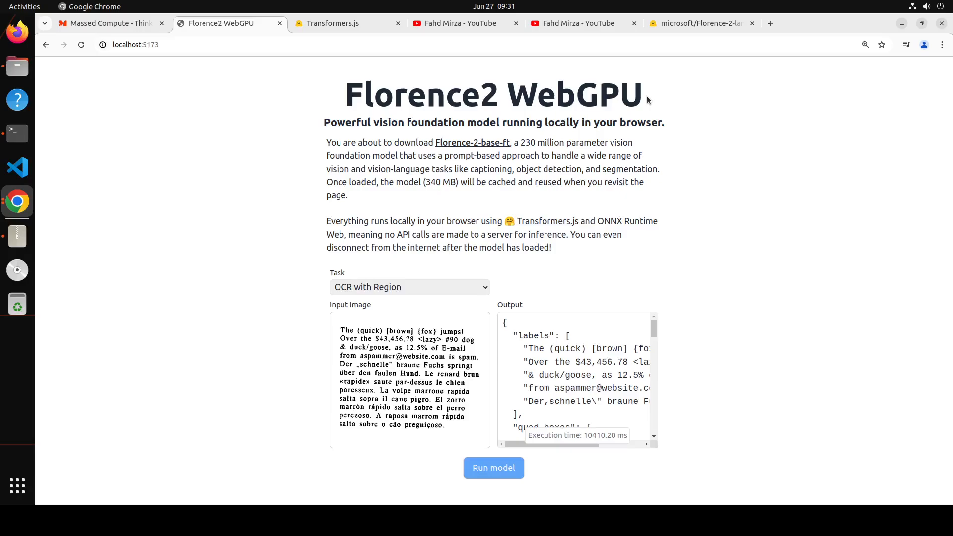
{"action": "mouse_move", "coordinate": [60, 139]}
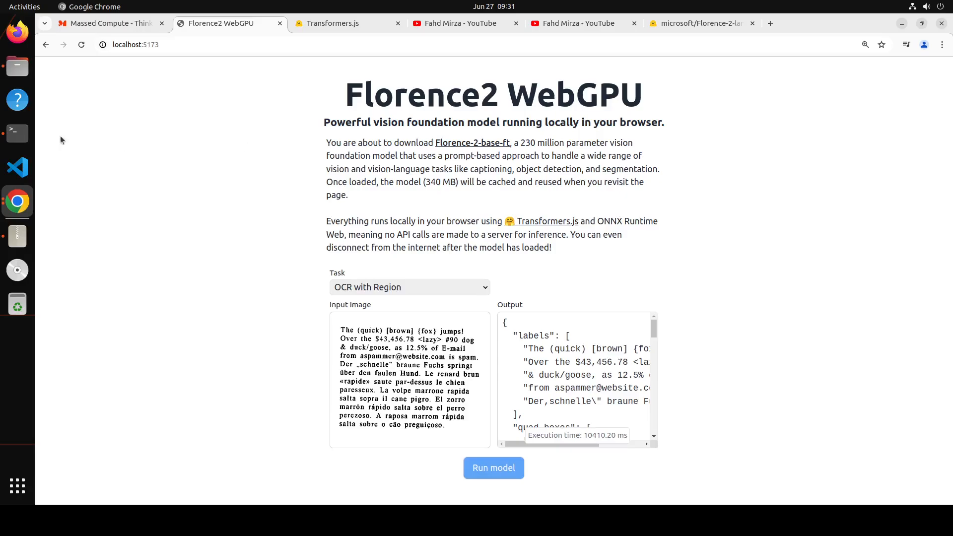